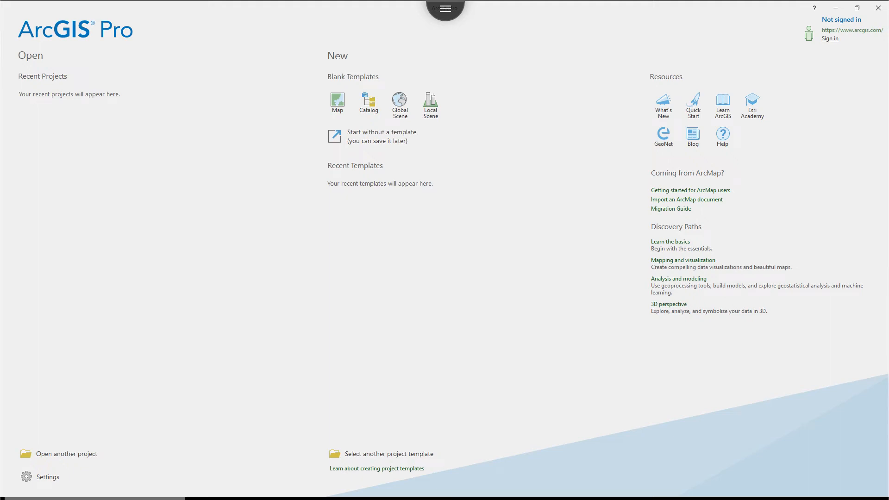
pyautogui.moveTo(391, 143)
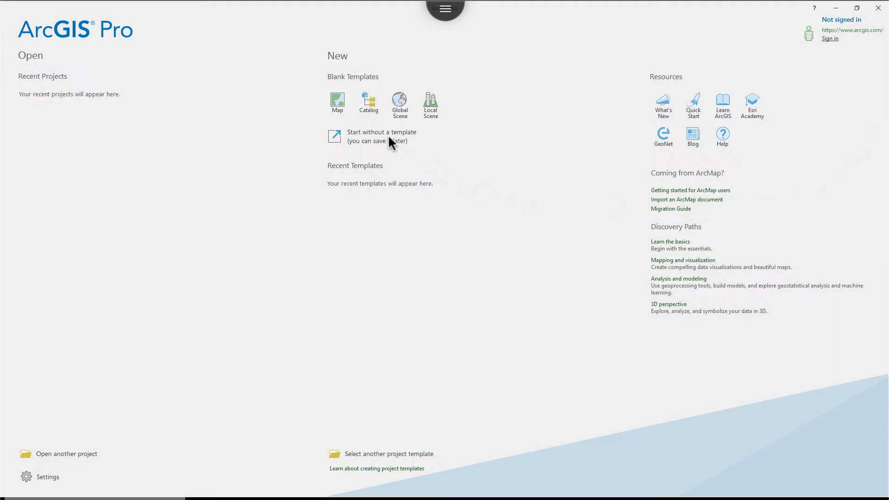
pyautogui.moveTo(395, 146)
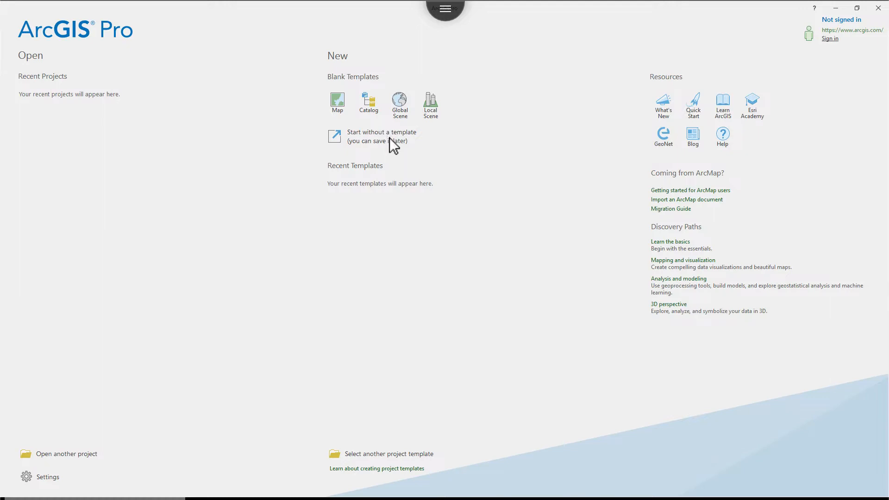
pyautogui.moveTo(360, 139)
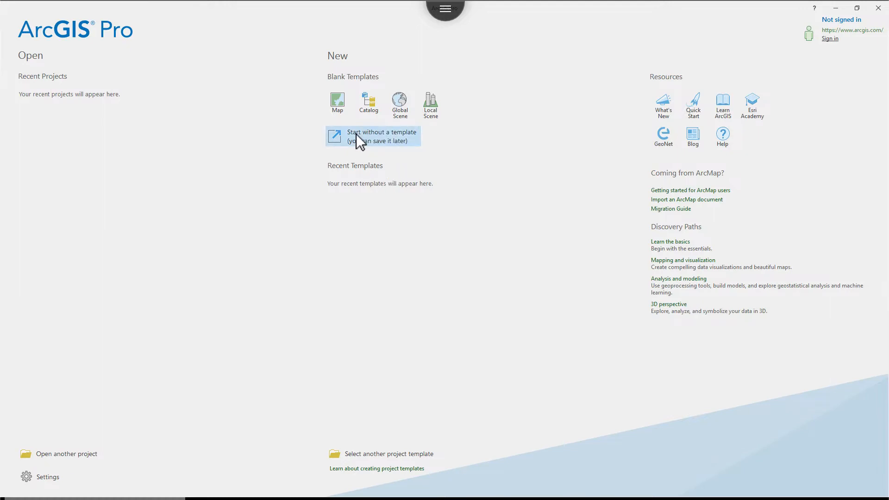
# Start a blank, untitled project using 'Start without a template'.
pyautogui.click(373, 136)
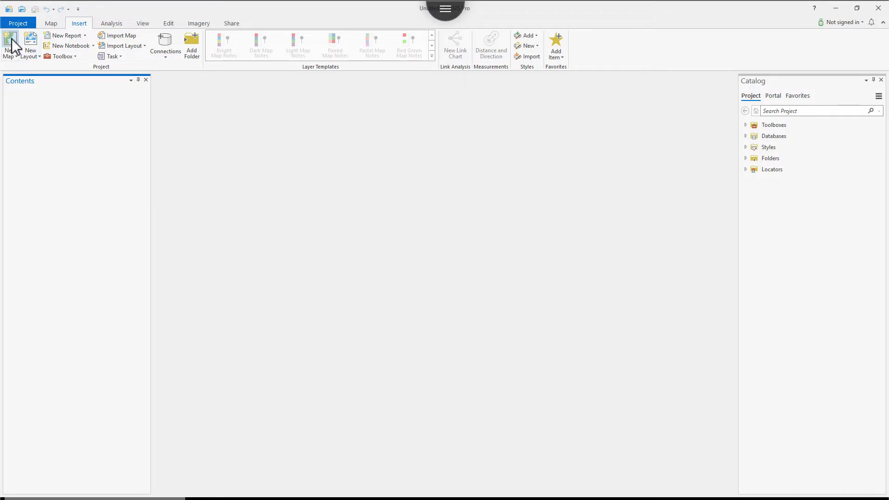
# Insert a new map of North America and review its Service Layer Credits popup.
pyautogui.click(7, 42)
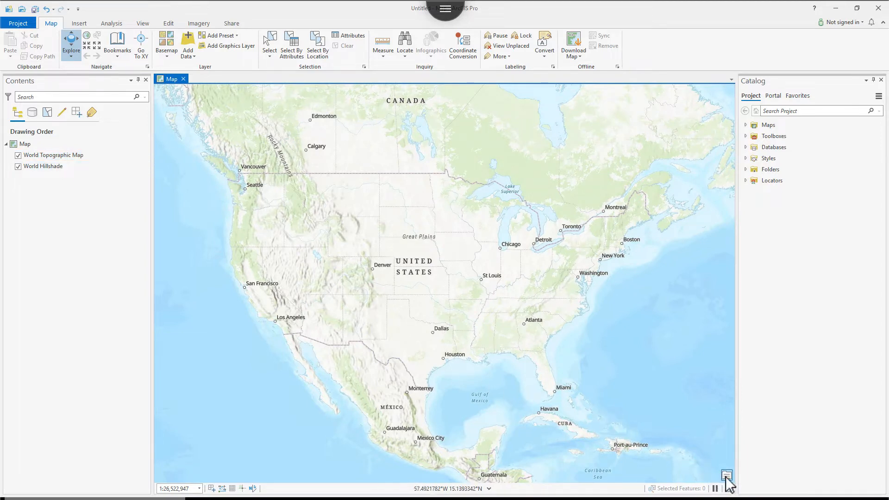
pyautogui.click(726, 474)
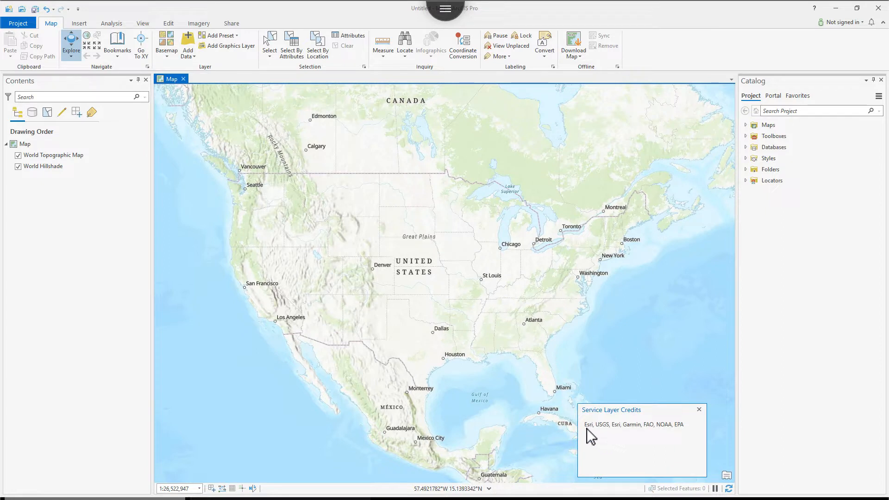
pyautogui.moveTo(602, 431)
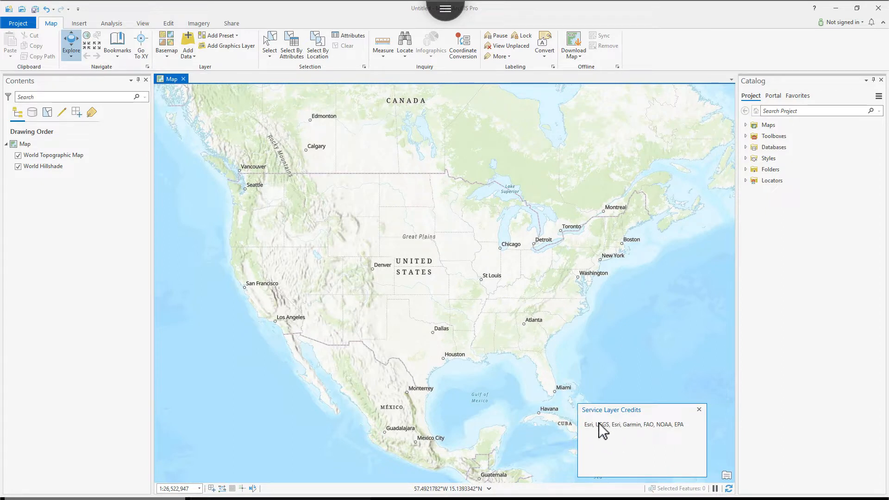
pyautogui.moveTo(435, 219)
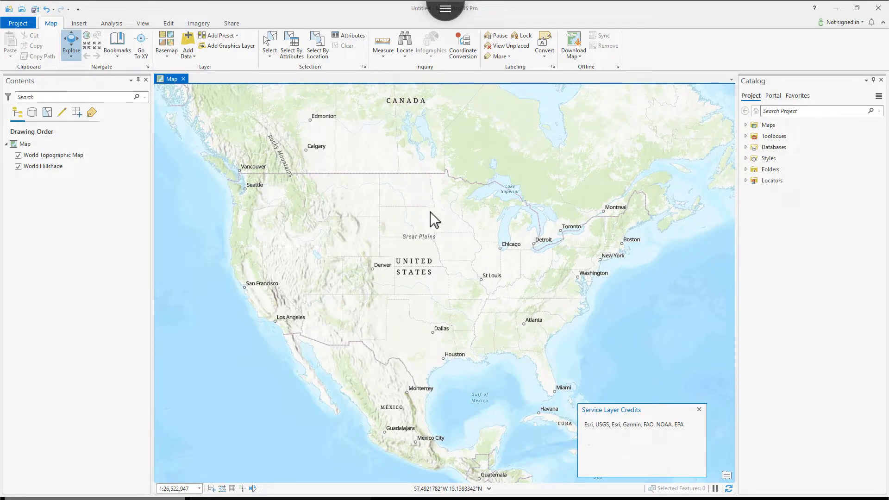
pyautogui.moveTo(635, 441)
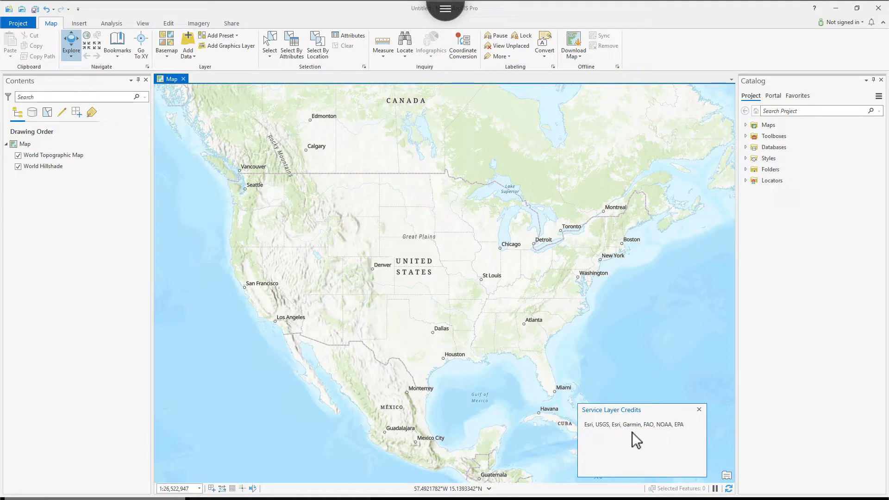
pyautogui.moveTo(617, 443)
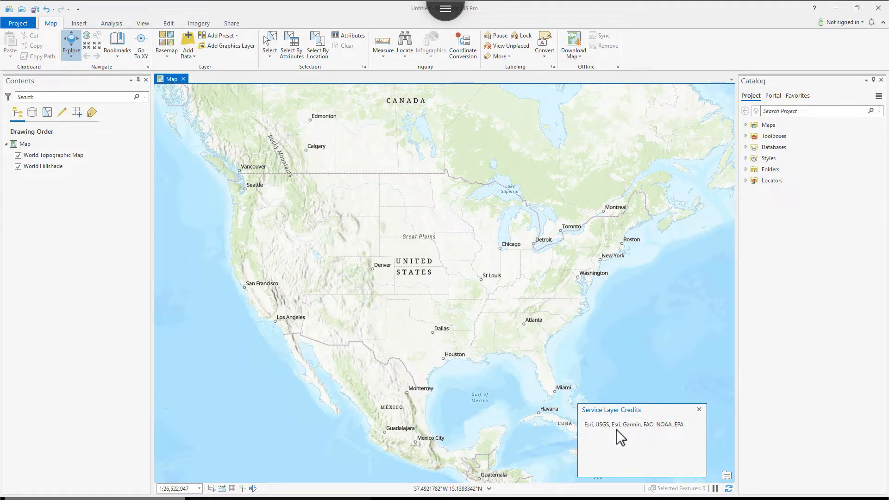
pyautogui.moveTo(655, 442)
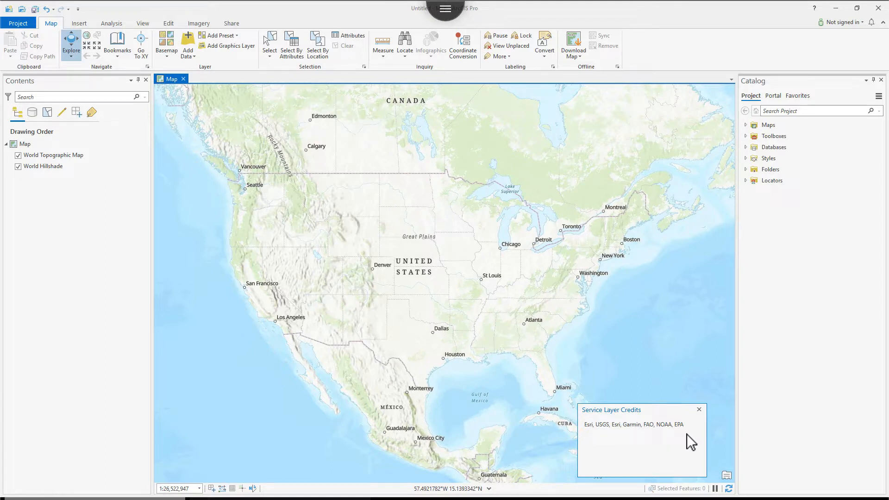
pyautogui.moveTo(660, 448)
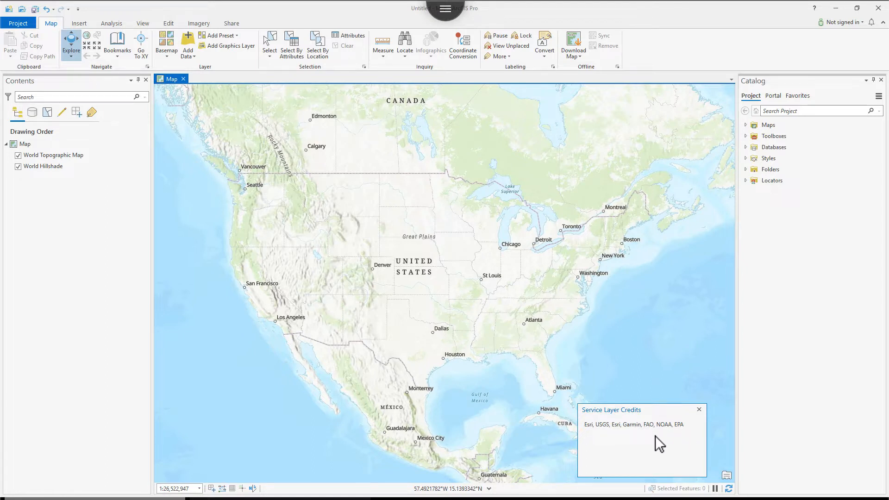
pyautogui.moveTo(595, 440)
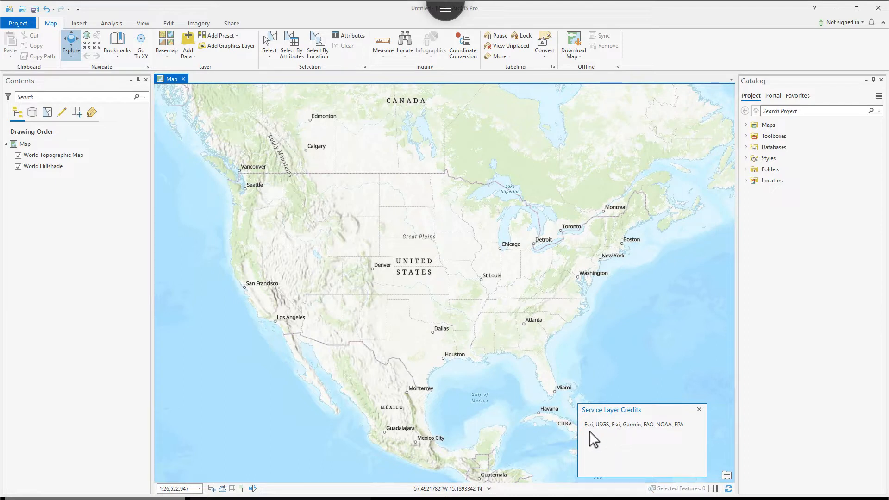
pyautogui.moveTo(699, 409)
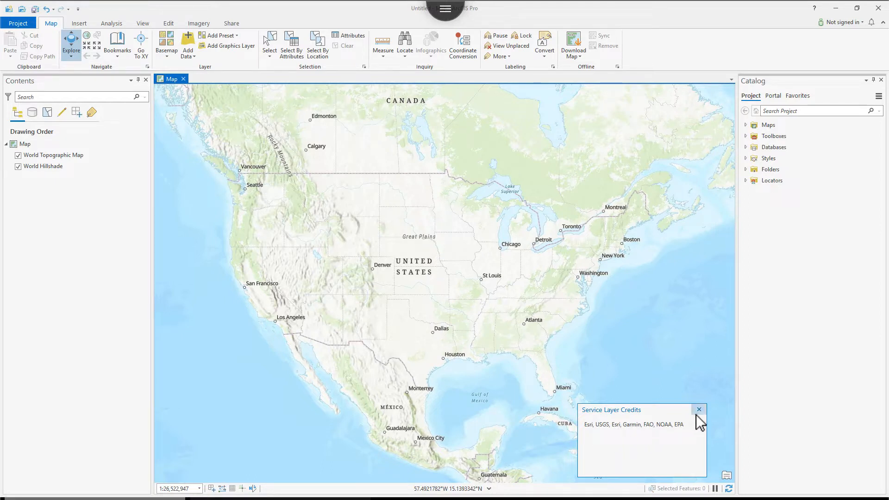
pyautogui.click(699, 410)
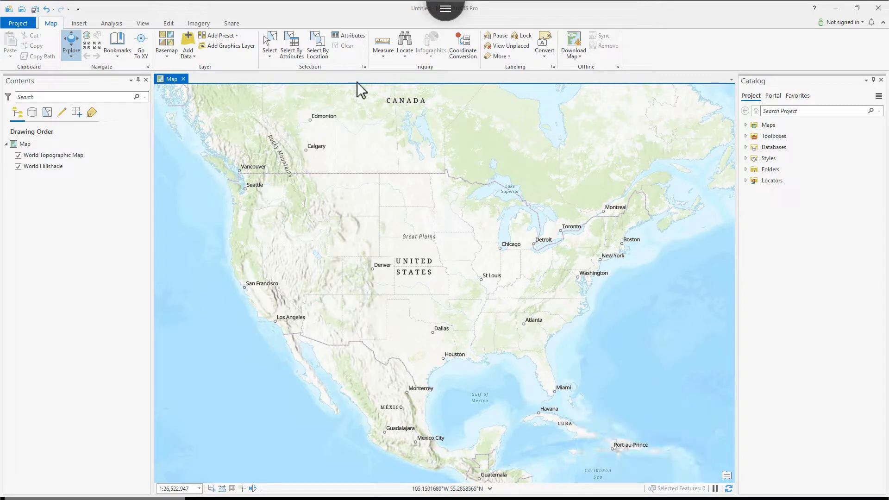
# Try the Community Map basemap from the gallery and check its data credits.
pyautogui.click(167, 42)
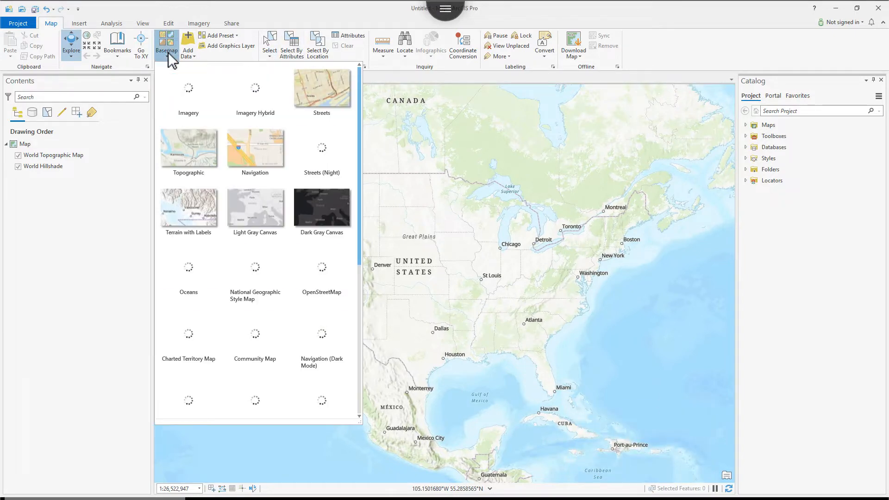
pyautogui.scroll(-3)
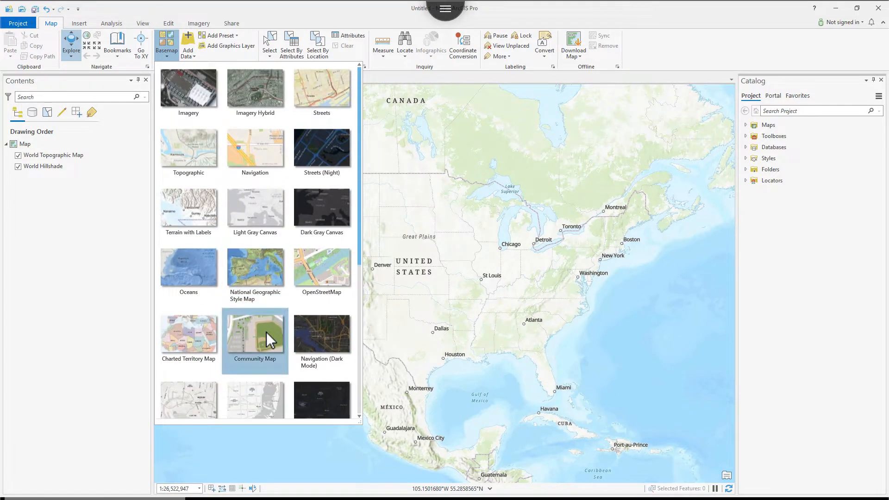
pyautogui.click(255, 334)
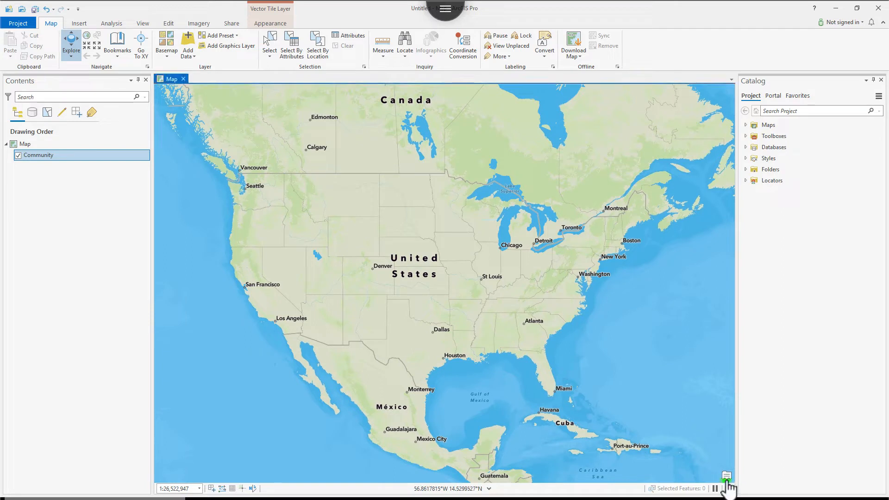
pyautogui.click(726, 475)
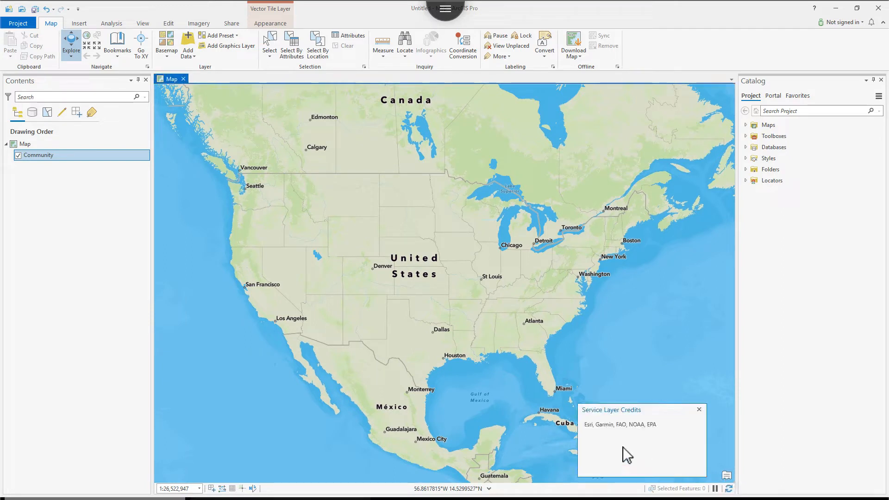
pyautogui.click(699, 410)
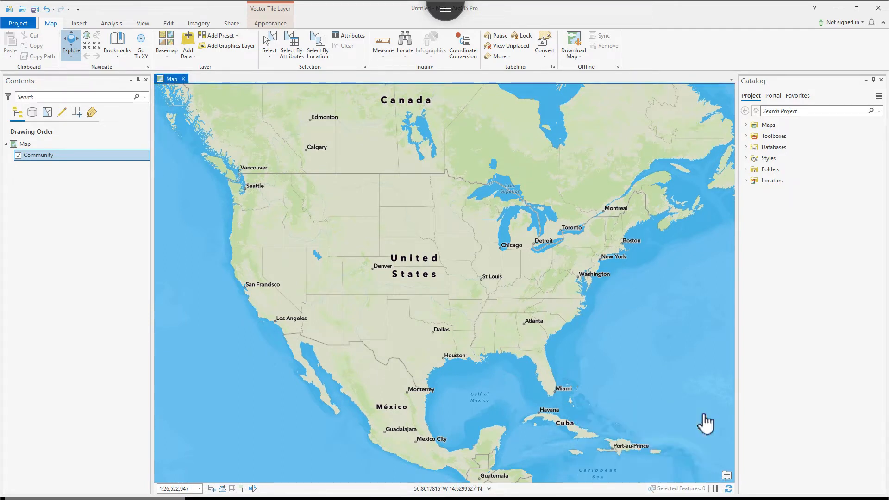
# Switch the basemap to Imagery Hybrid and show its service layer credits.
pyautogui.click(166, 42)
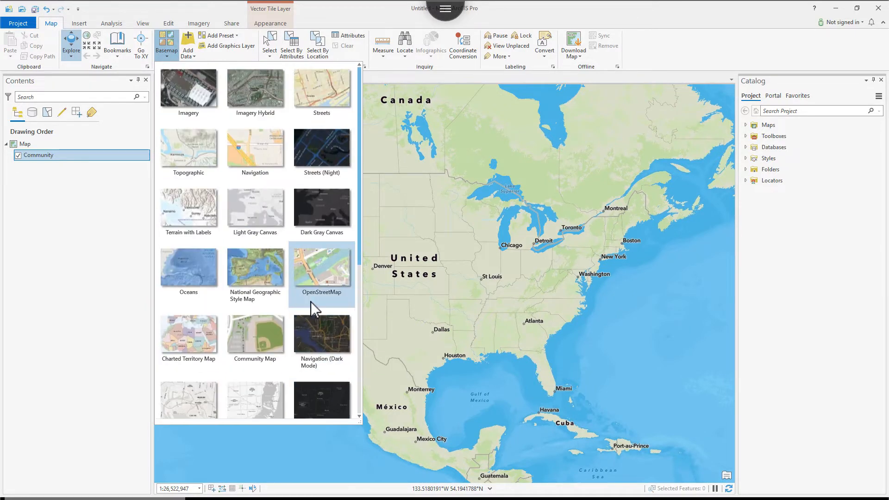
pyautogui.moveTo(245, 105)
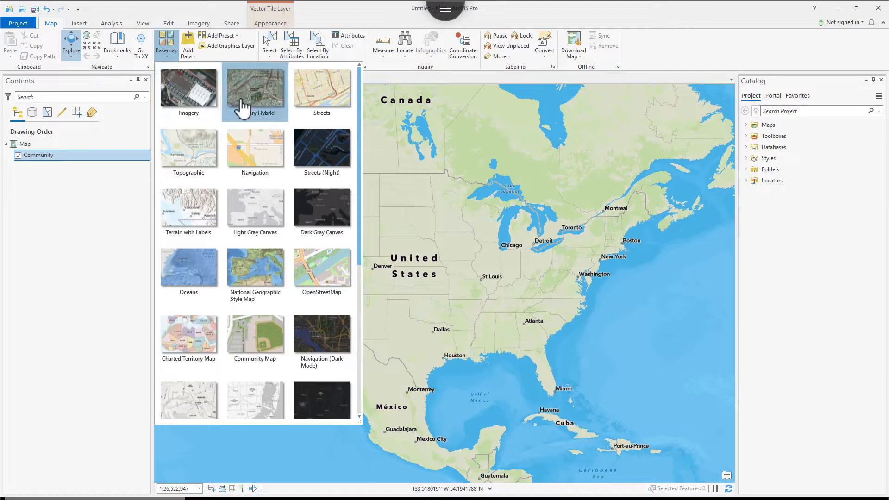
pyautogui.click(256, 90)
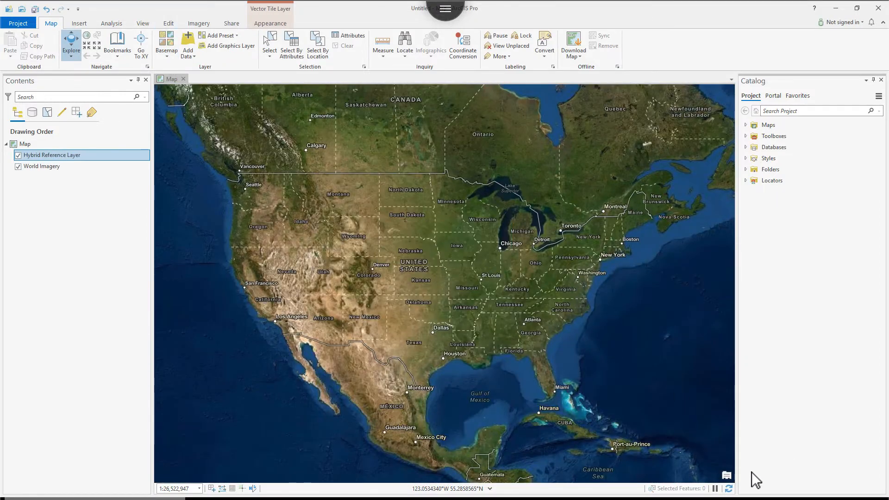
pyautogui.click(726, 476)
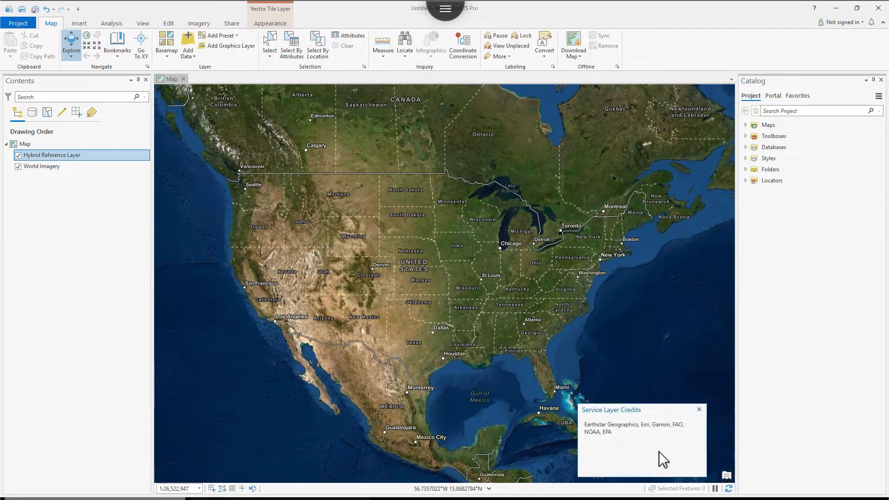
pyautogui.moveTo(669, 441)
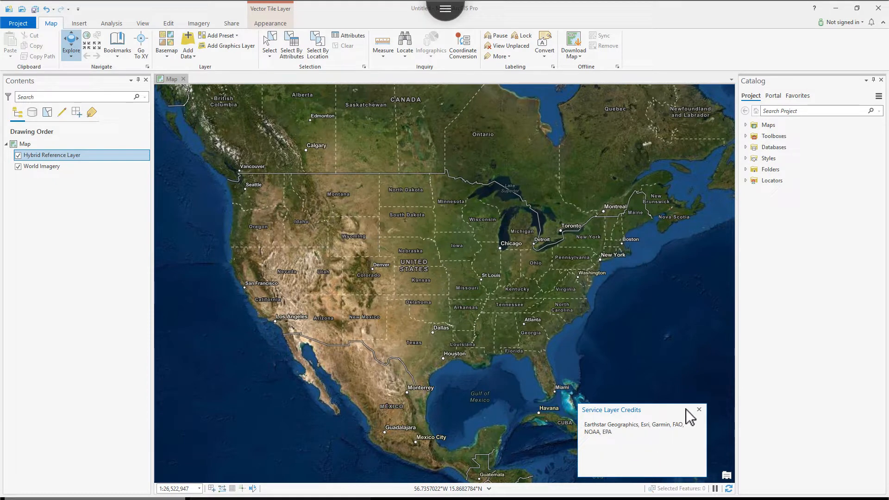
# Zoom the imagery map in to Austin, Texas, and close the credits note.
pyautogui.click(698, 409)
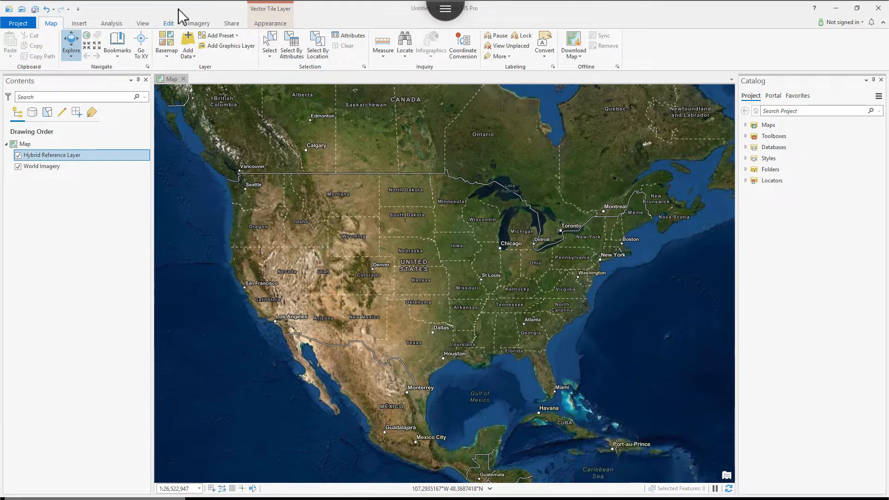
pyautogui.moveTo(413, 348)
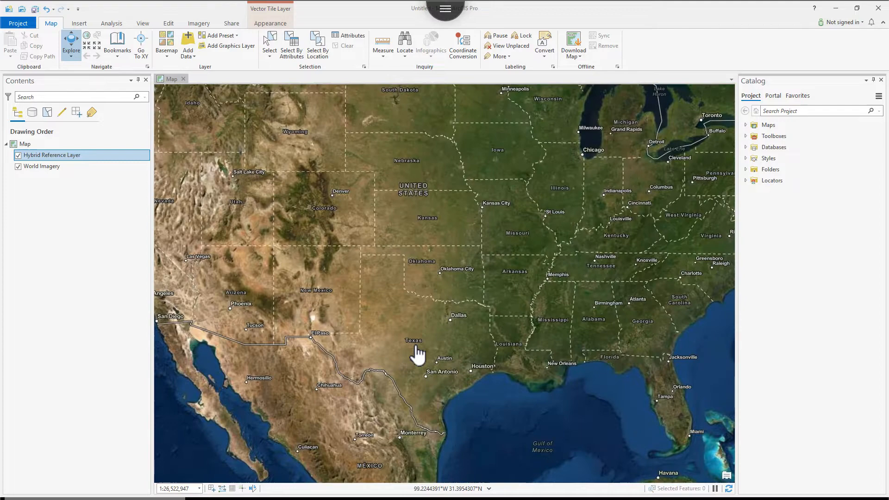
pyautogui.scroll(-3)
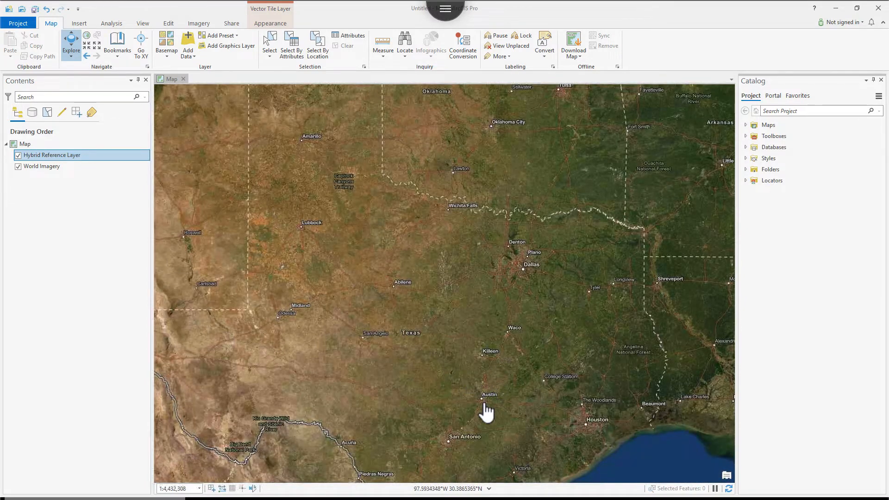
pyautogui.scroll(-3)
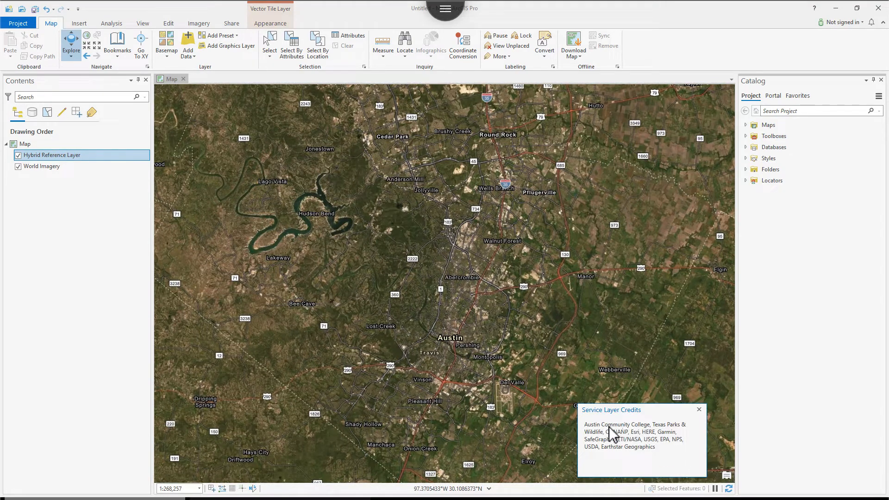
pyautogui.moveTo(656, 449)
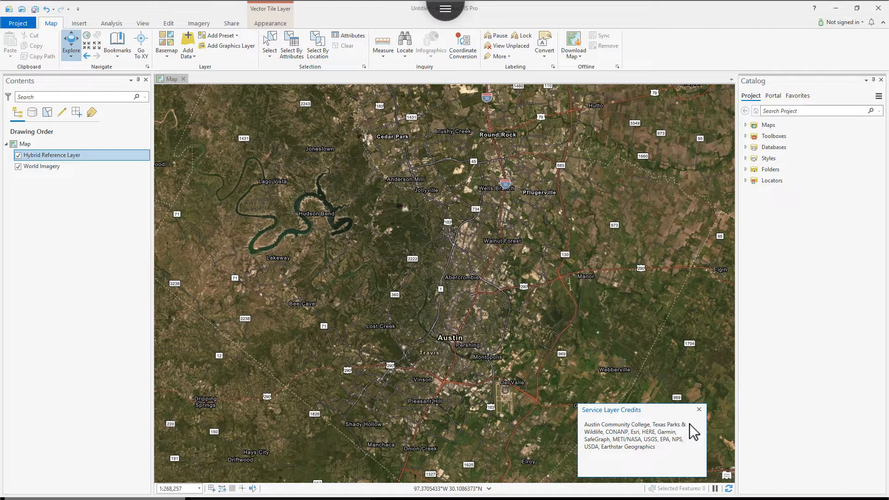
pyautogui.moveTo(699, 409)
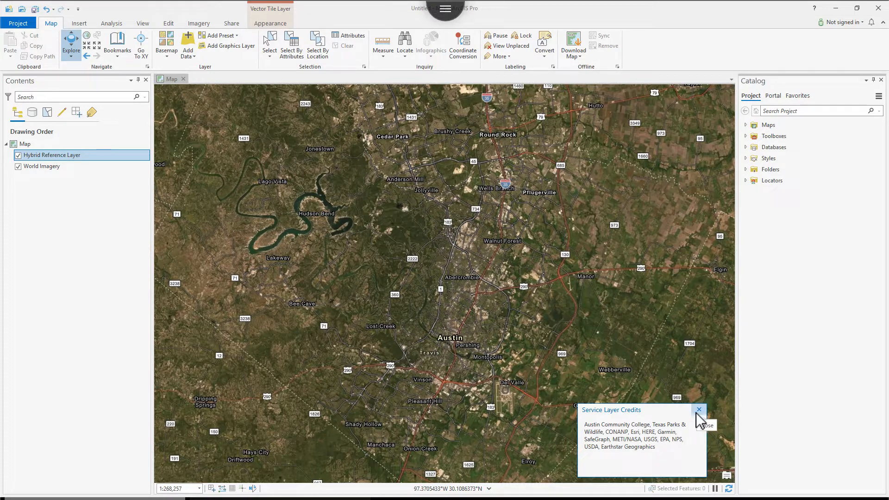
pyautogui.click(698, 409)
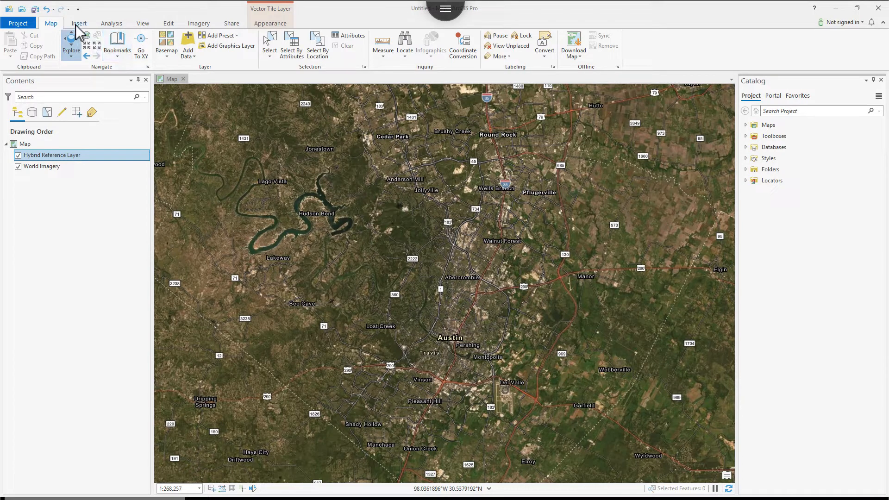
# Create a Letter portrait layout and draw a frame of the 1:268,257 Austin map on it.
pyautogui.click(80, 22)
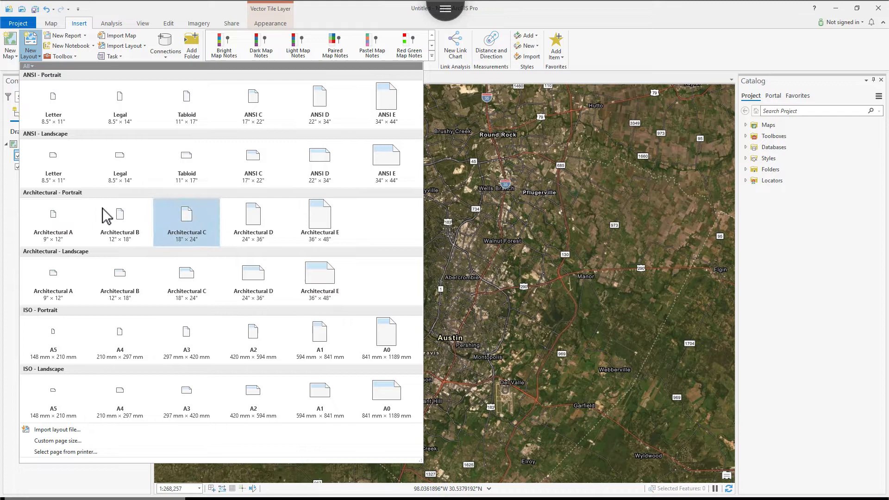
pyautogui.click(186, 214)
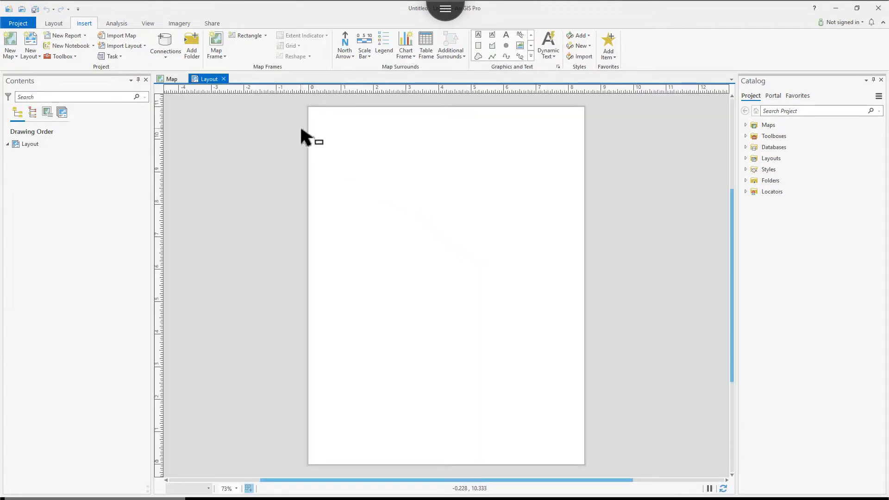
pyautogui.click(216, 43)
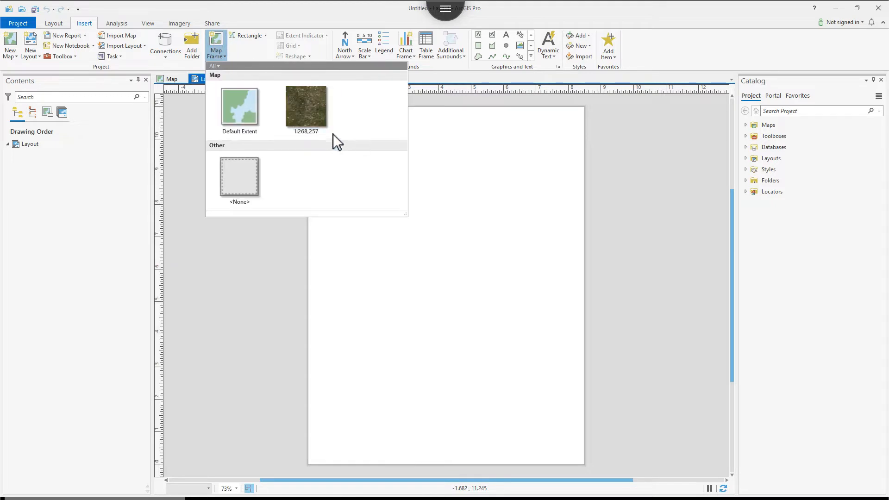
pyautogui.click(306, 107)
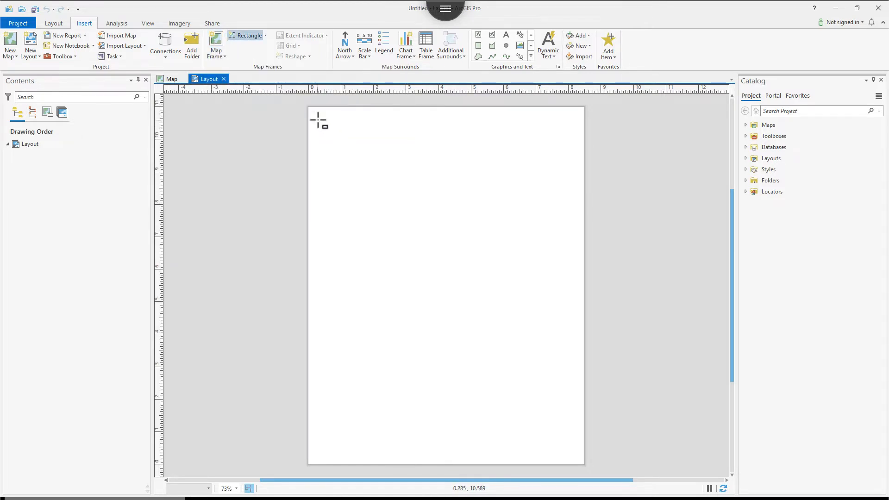
pyautogui.moveTo(314, 112); pyautogui.dragTo(565, 443)
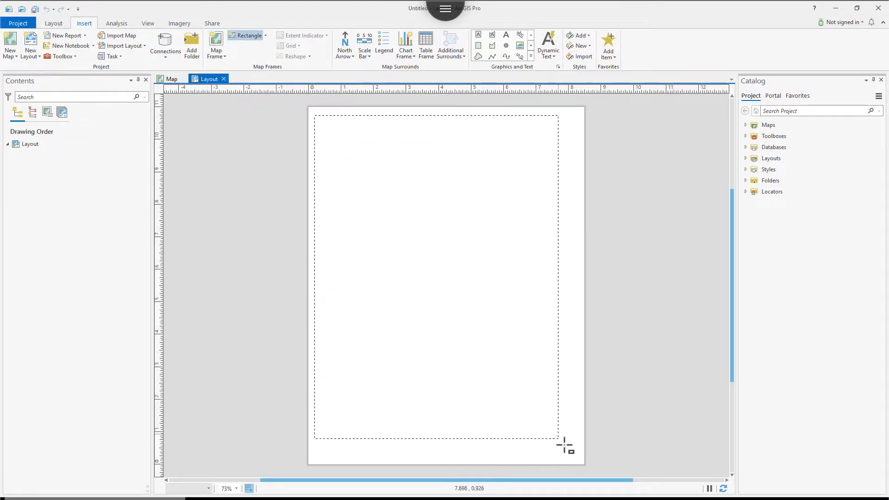
pyautogui.moveTo(318, 120); pyautogui.dragTo(561, 443)
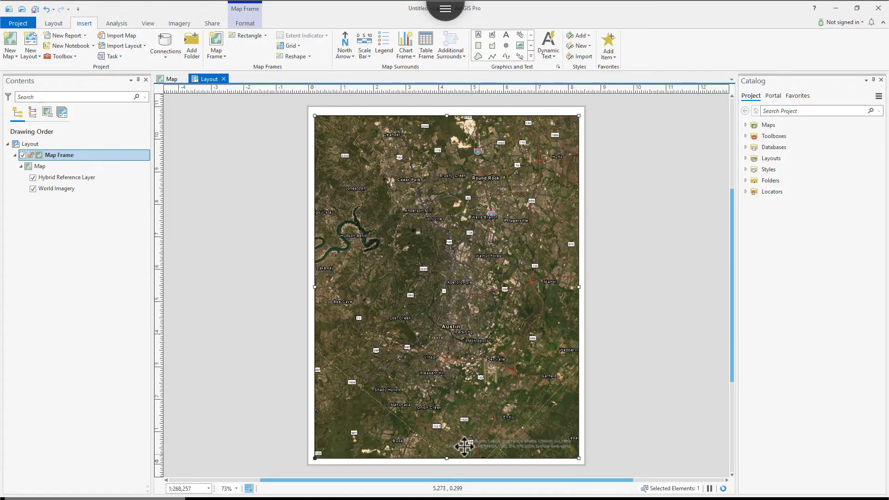
pyautogui.moveTo(525, 458)
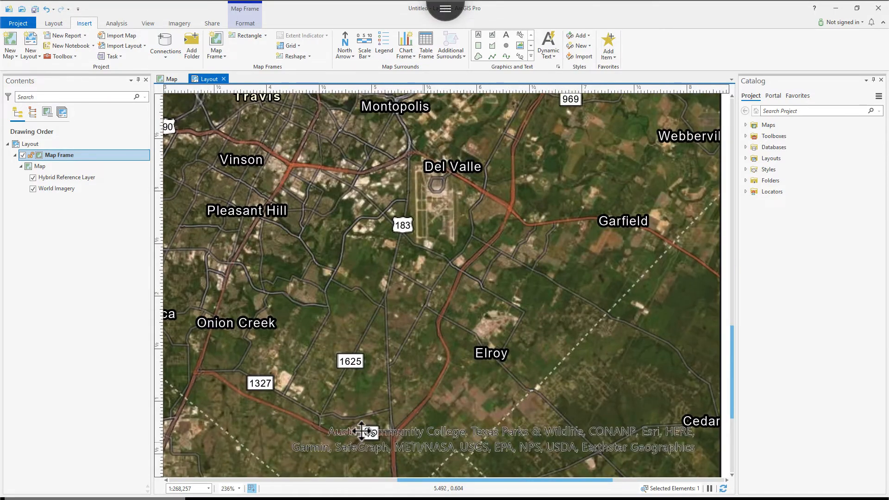
pyautogui.moveTo(326, 432)
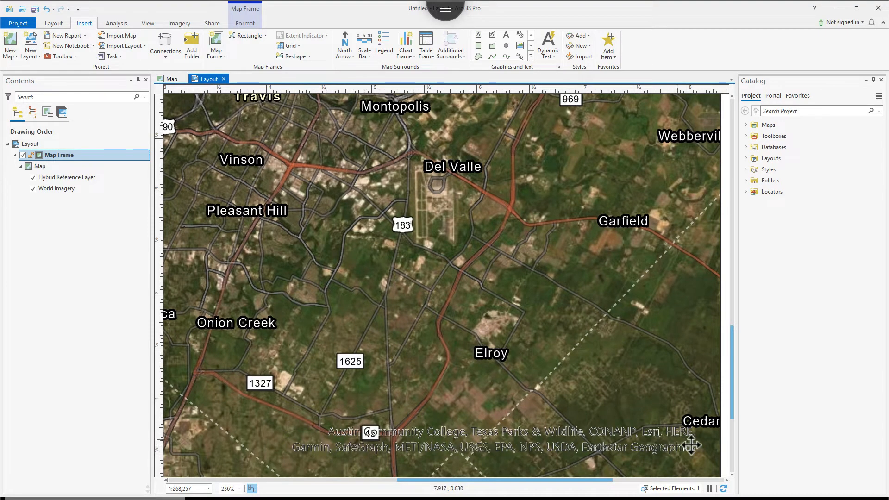
pyautogui.moveTo(537, 436)
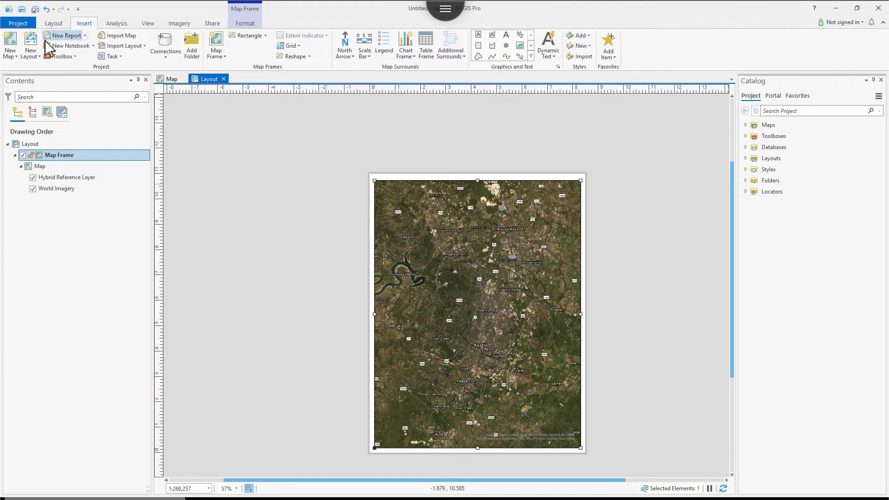
pyautogui.moveTo(571, 422)
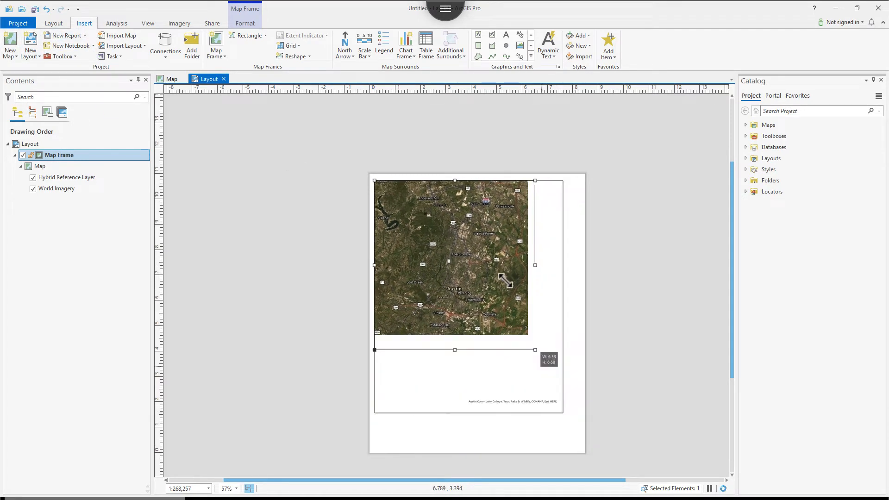
# Resize the Austin map frame so it fills the whole layout page.
pyautogui.moveTo(535, 350); pyautogui.dragTo(490, 241)
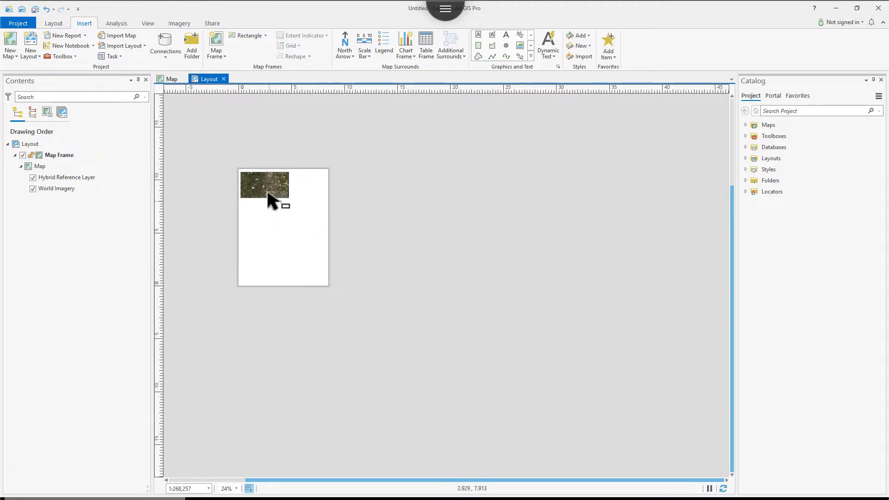
pyautogui.click(264, 185)
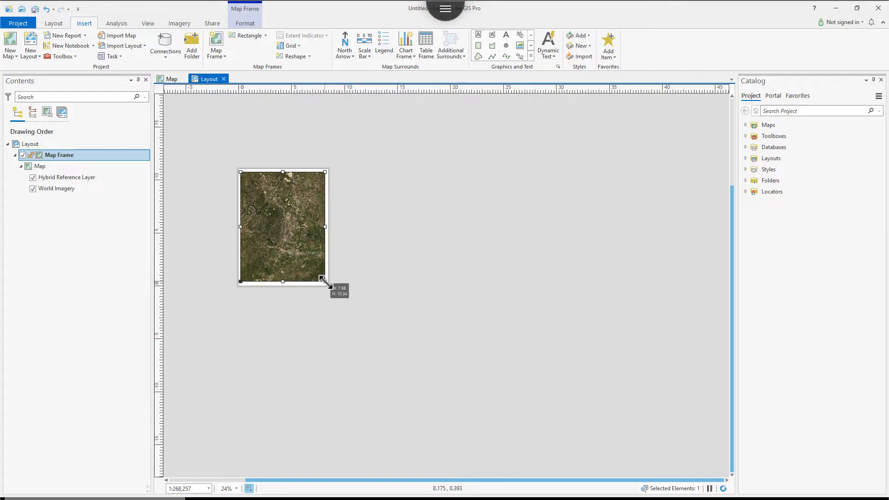
pyautogui.click(548, 44)
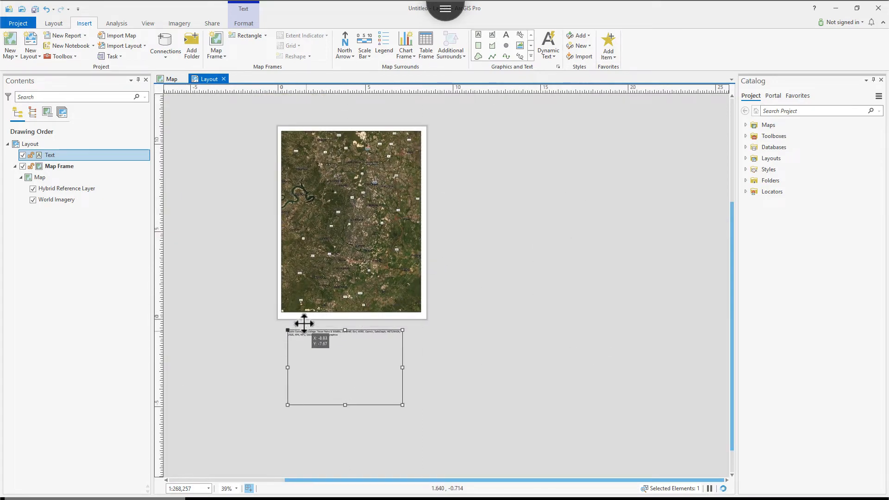
# Drag the credits text element off the page to the lower right of the map.
pyautogui.moveTo(345, 368); pyautogui.dragTo(339, 350)
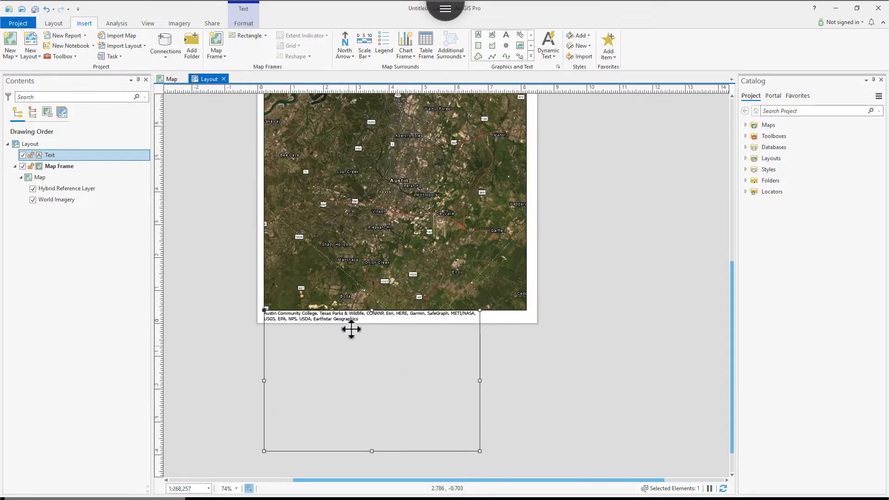
pyautogui.moveTo(318, 333)
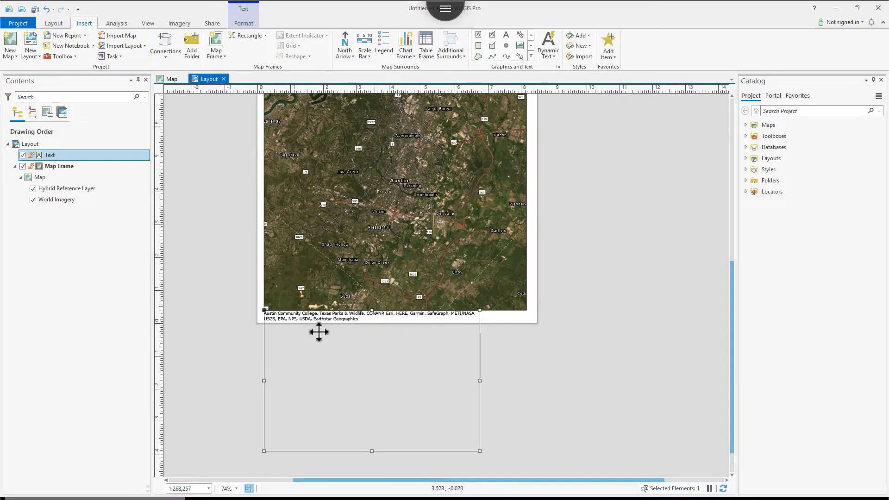
pyautogui.moveTo(319, 332); pyautogui.dragTo(478, 345)
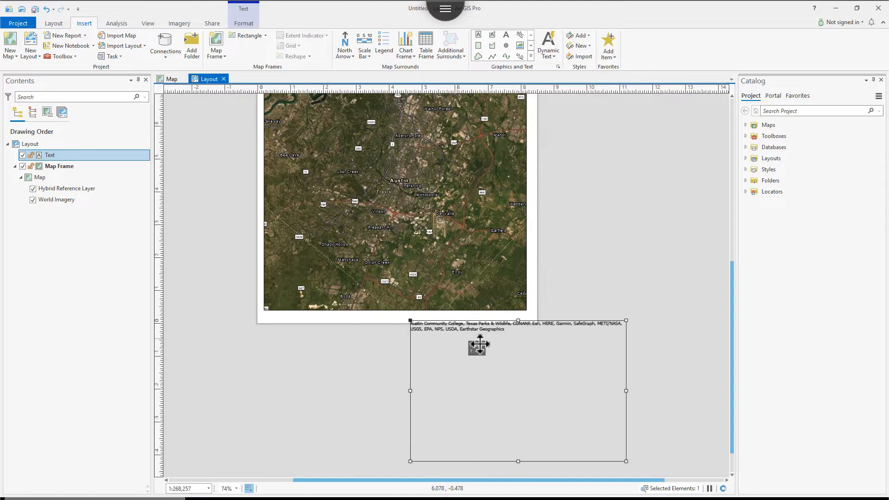
pyautogui.moveTo(478, 345); pyautogui.dragTo(555, 363)
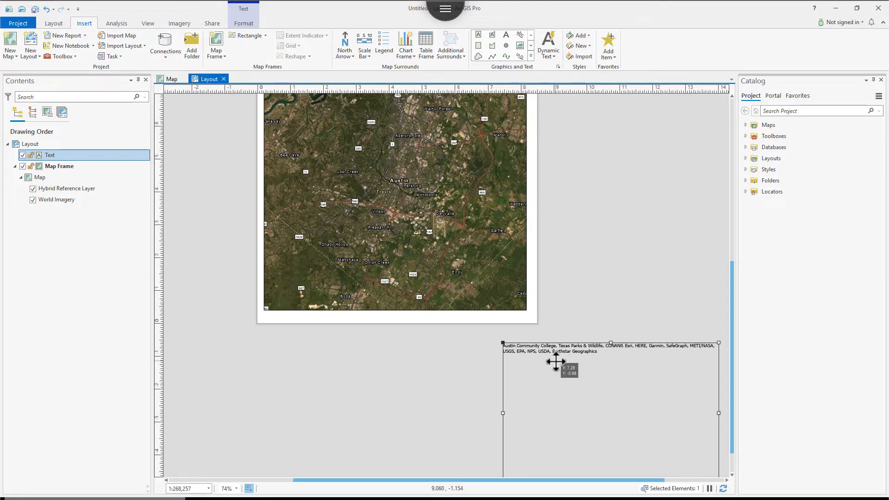
pyautogui.moveTo(546, 76)
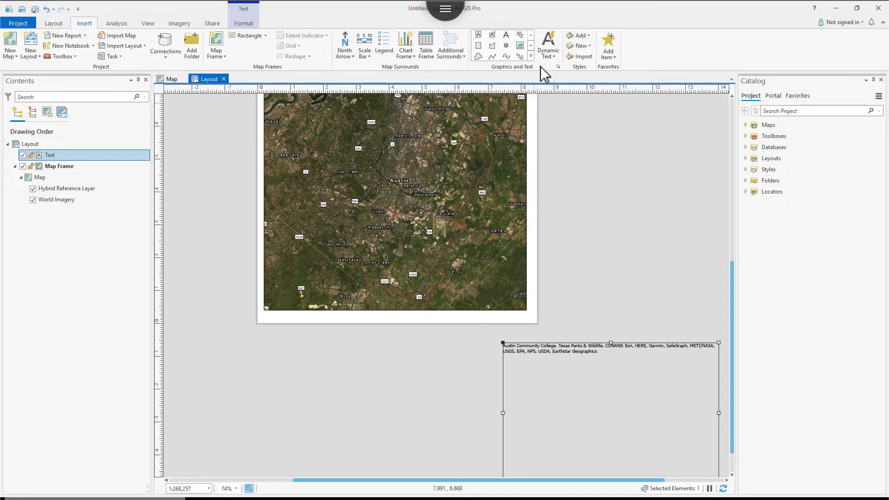
pyautogui.moveTo(548, 42)
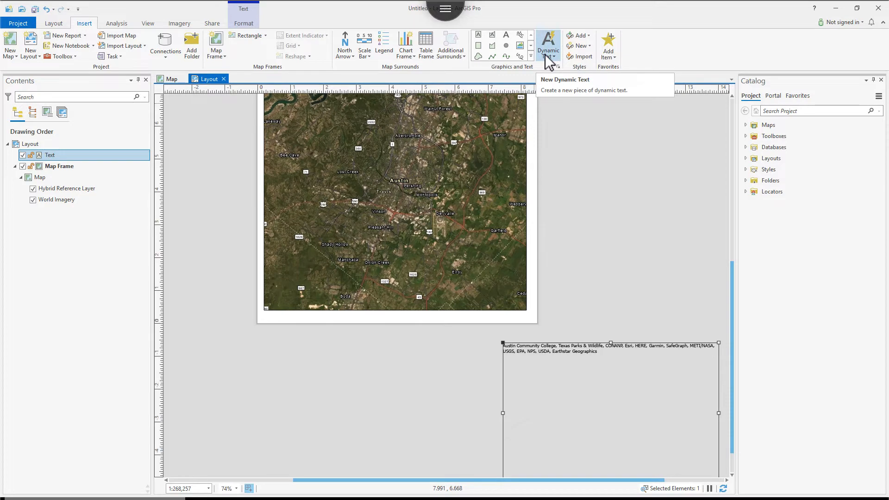
pyautogui.click(548, 42)
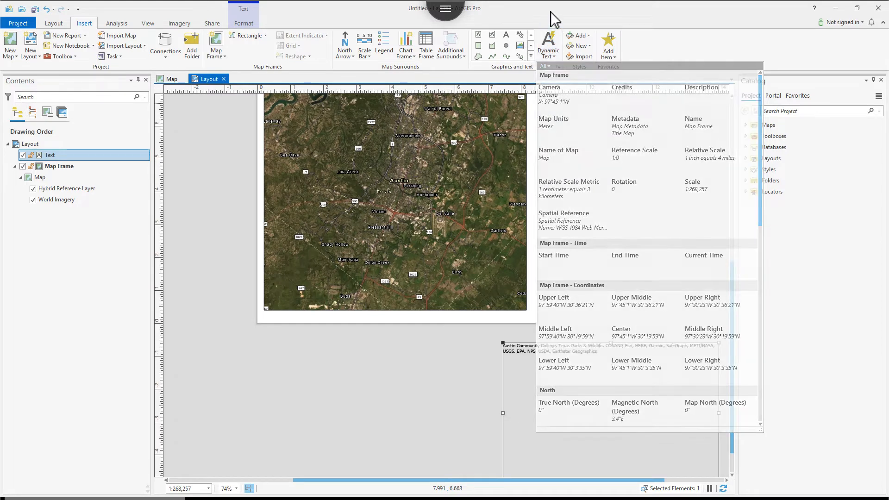
pyautogui.click(607, 43)
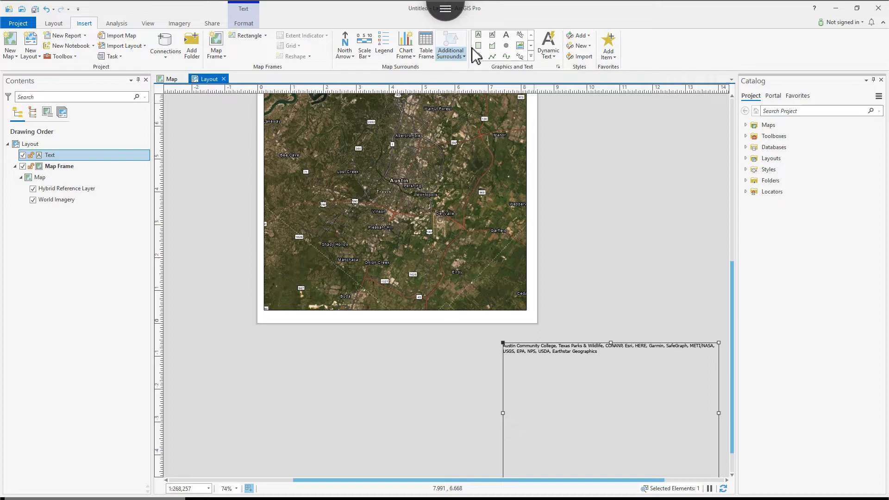
pyautogui.moveTo(480, 35)
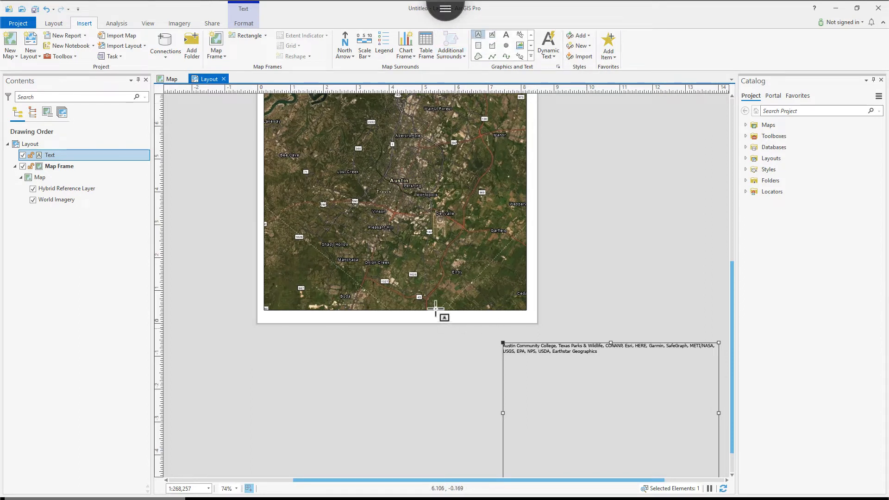
pyautogui.moveTo(513, 306)
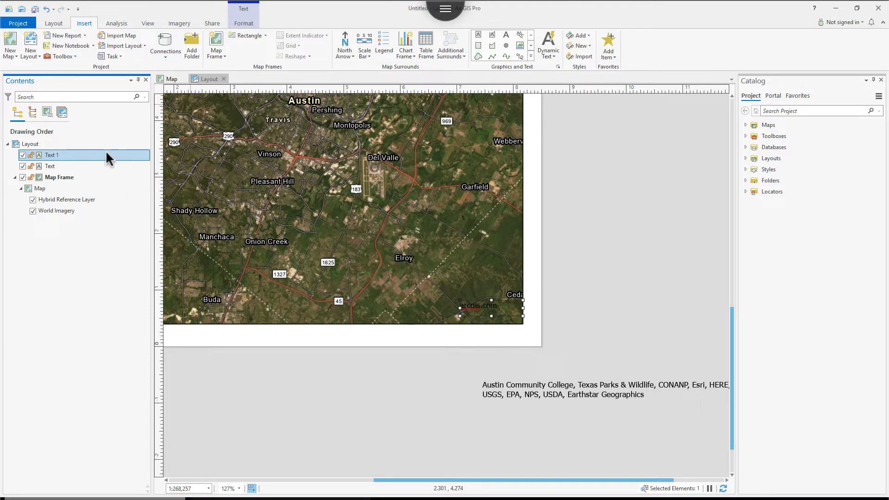
# Zoom to the selected Text 1 (arcgis.com) element and select it on the layout.
pyautogui.rightClick(51, 156)
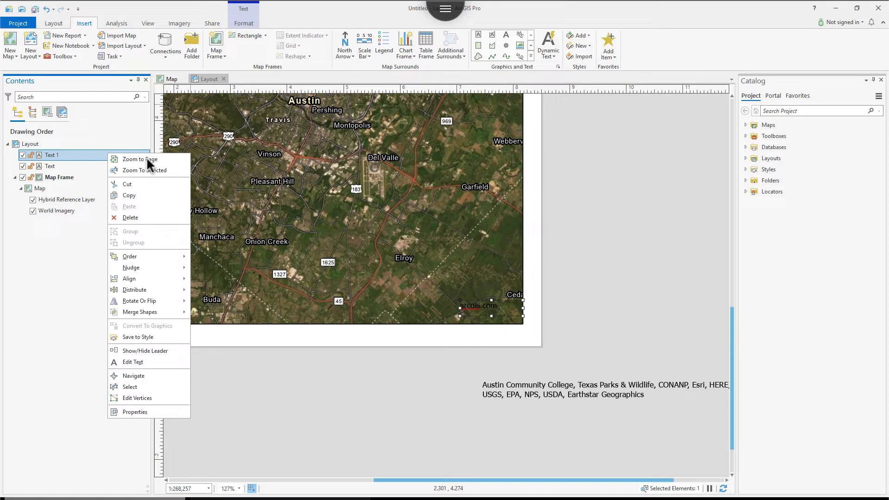
pyautogui.click(141, 159)
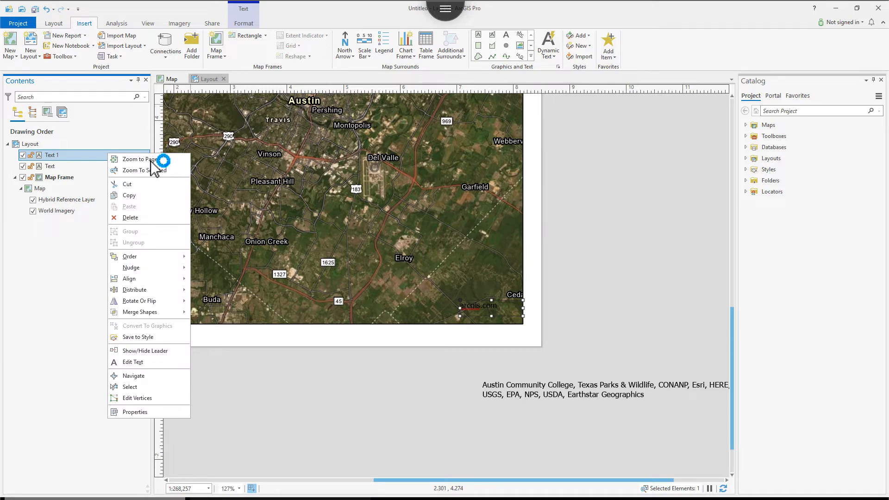
pyautogui.click(139, 160)
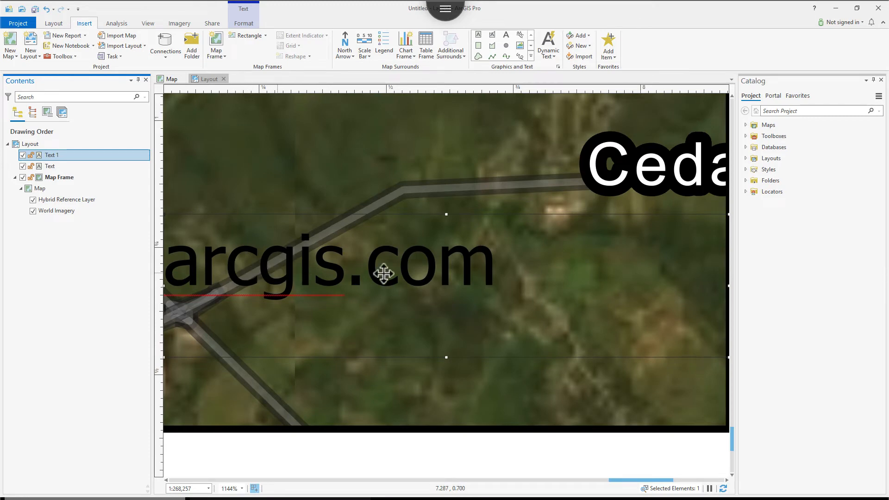
pyautogui.moveTo(489, 280)
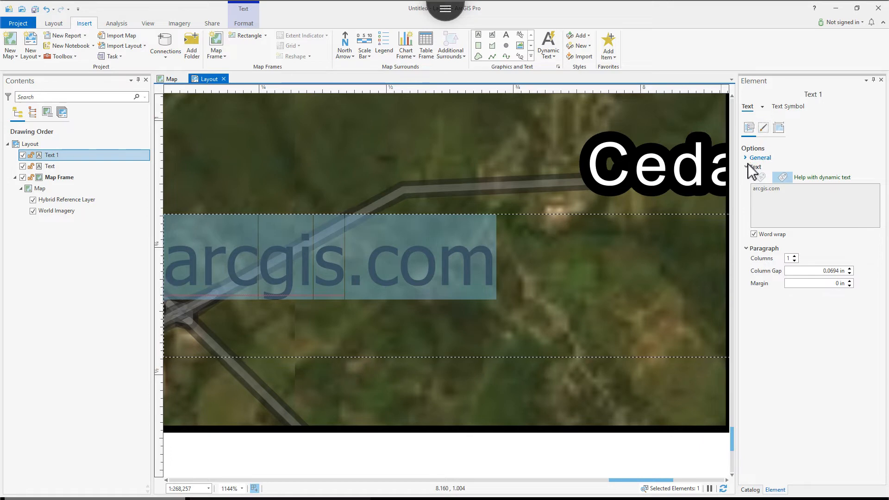
# Expand the General options of Text 1 in the Element pane and leave in-place editing.
pyautogui.click(746, 158)
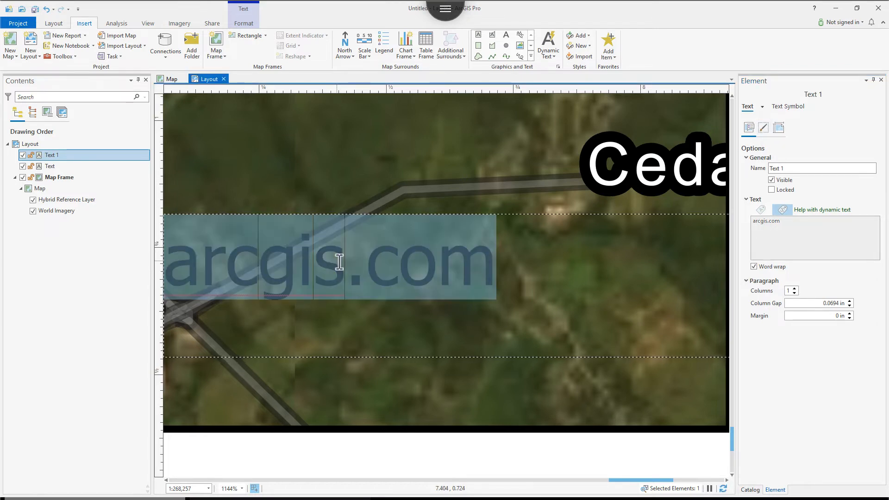
pyautogui.click(763, 128)
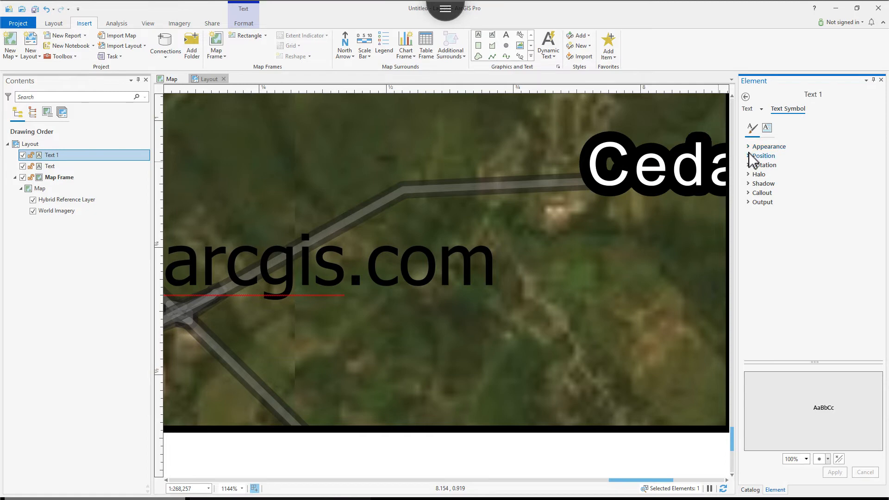
# Set the arcgis.com text colour to white under Text Symbol > Appearance and apply it.
pyautogui.click(768, 146)
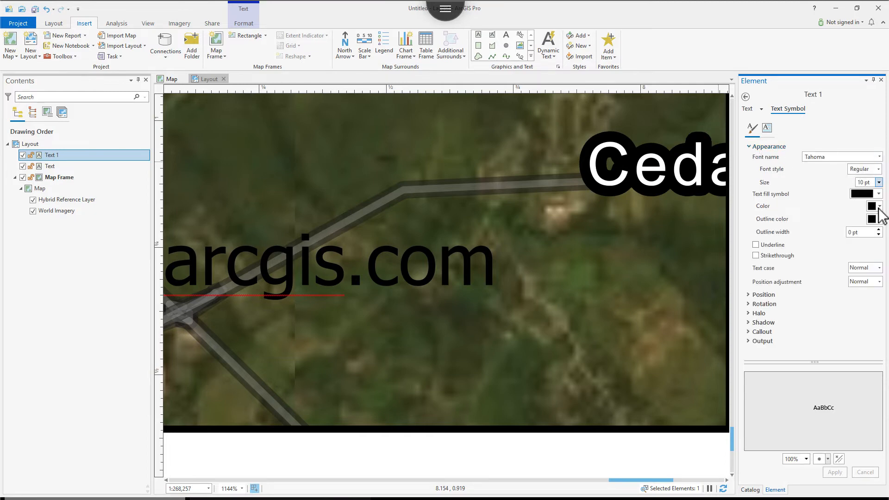
pyautogui.click(878, 206)
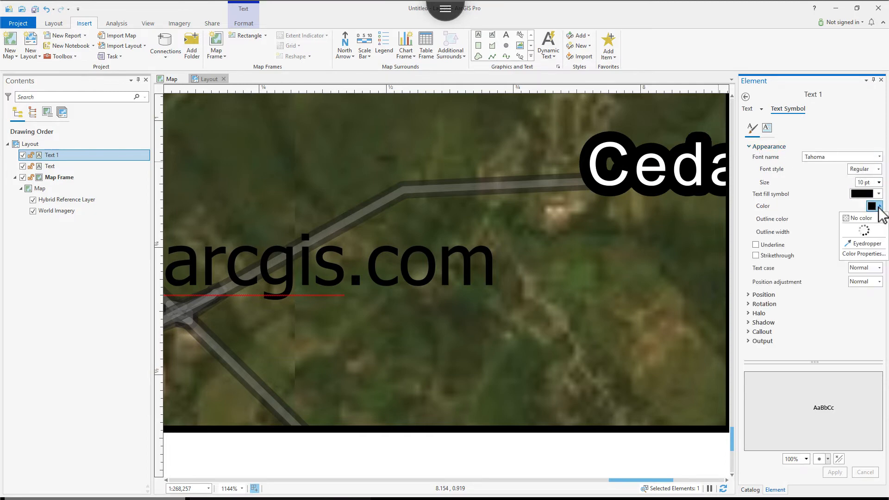
pyautogui.click(860, 218)
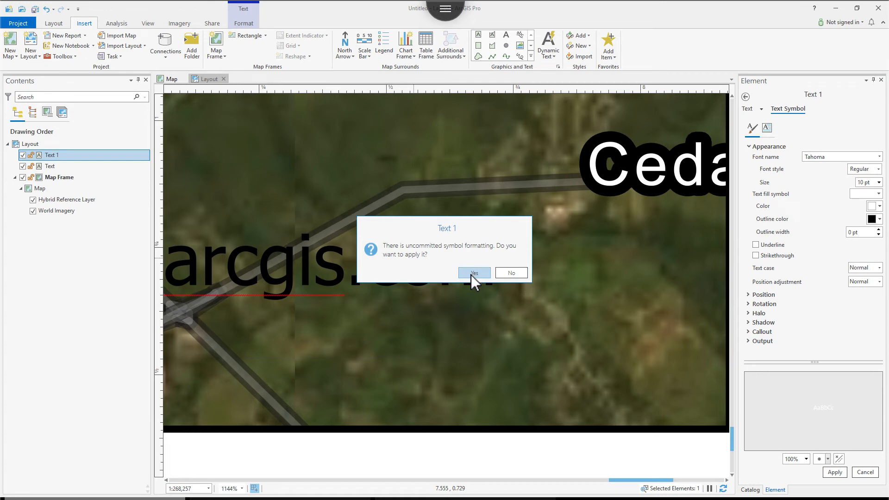
pyautogui.click(475, 272)
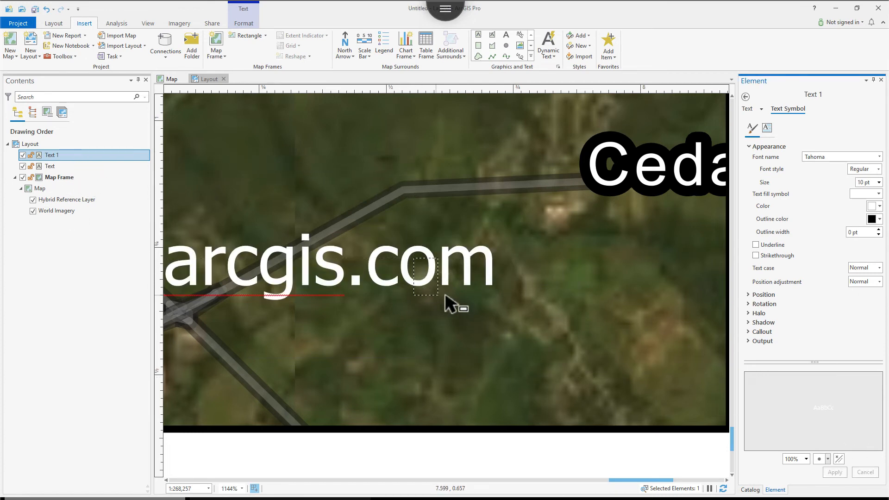
# Add the Map Frame to the selection with Text 1 and bring up its options.
pyautogui.click(60, 177)
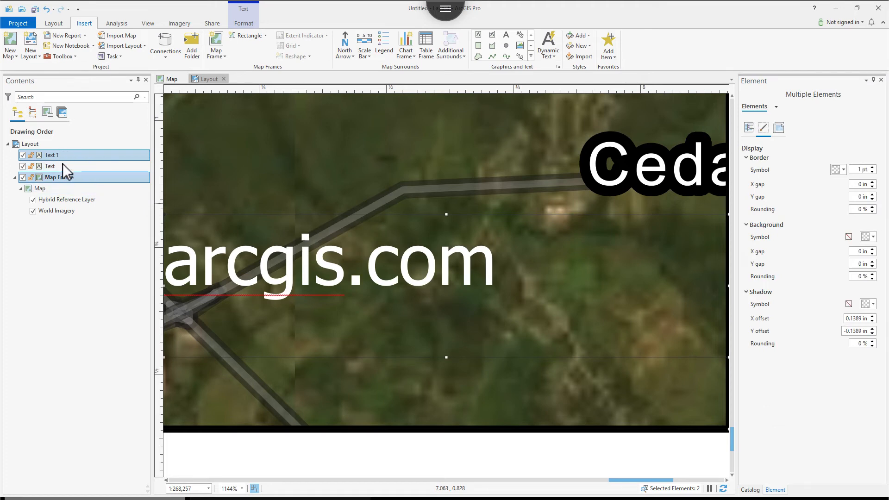
pyautogui.moveTo(67, 181)
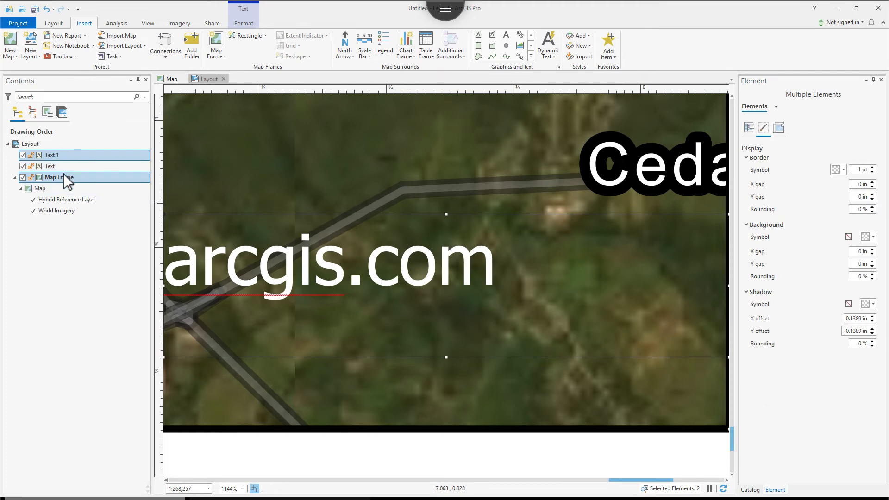
pyautogui.rightClick(57, 177)
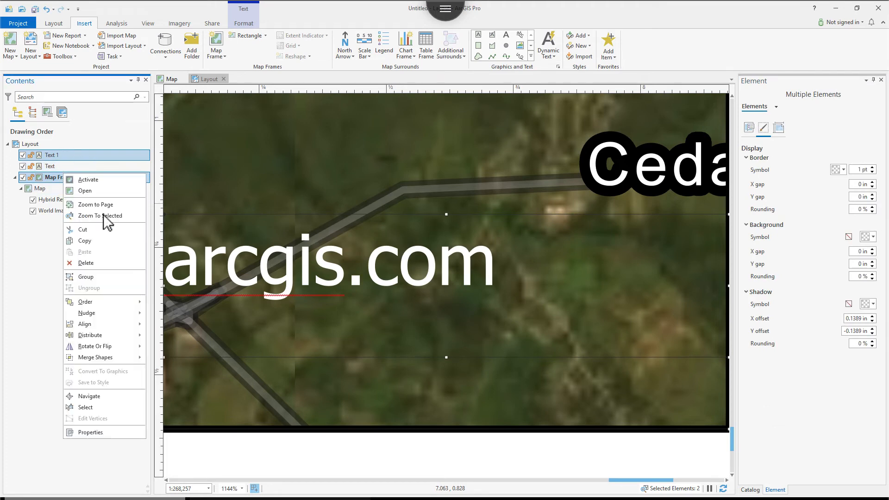
pyautogui.moveTo(104, 352)
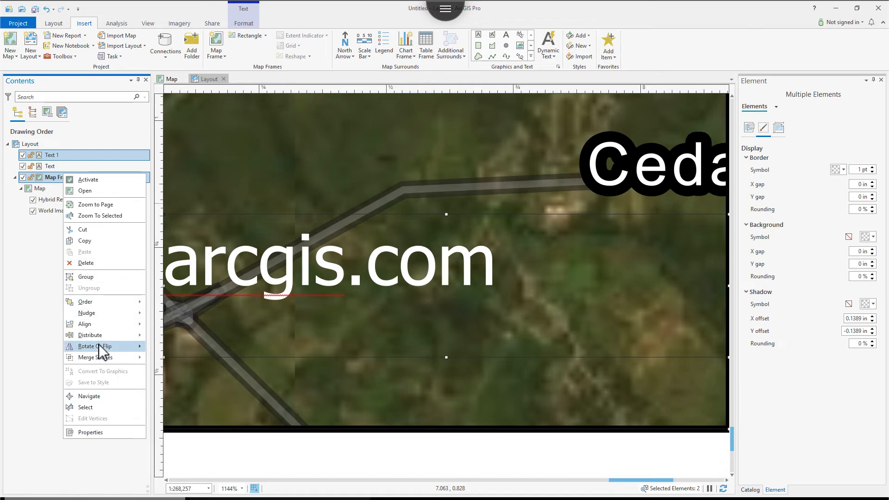
pyautogui.moveTo(95, 204)
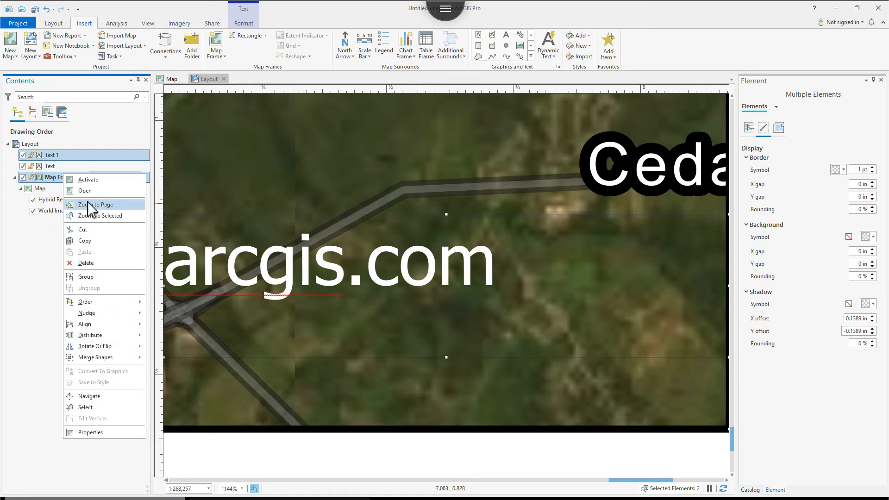
# Zoom to the whole page and reposition the credits text in a box beside the page.
pyautogui.click(96, 205)
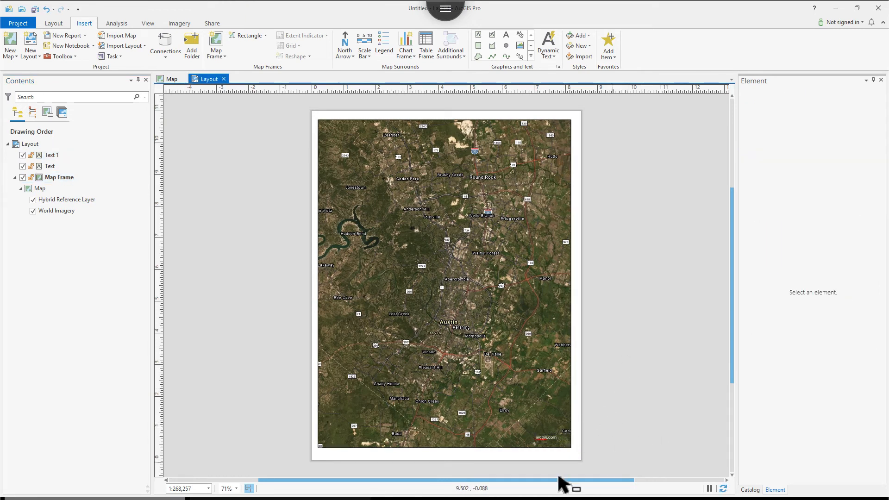
pyautogui.moveTo(667, 393)
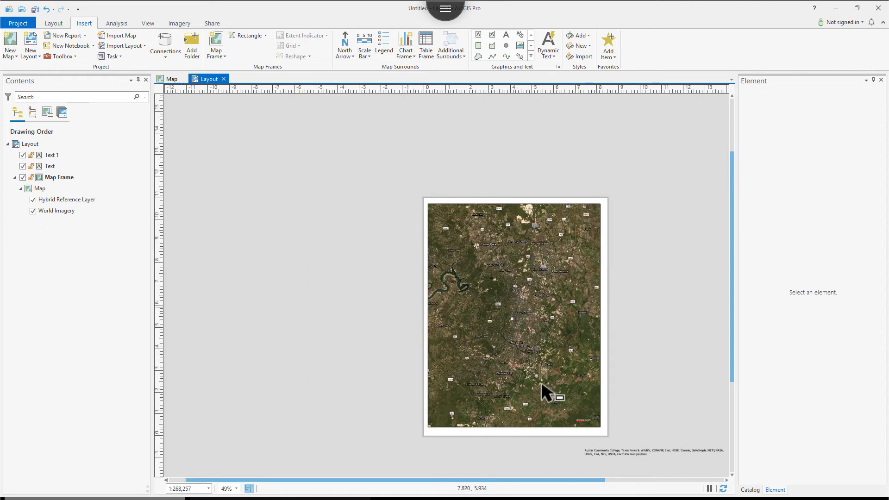
pyautogui.moveTo(630, 455)
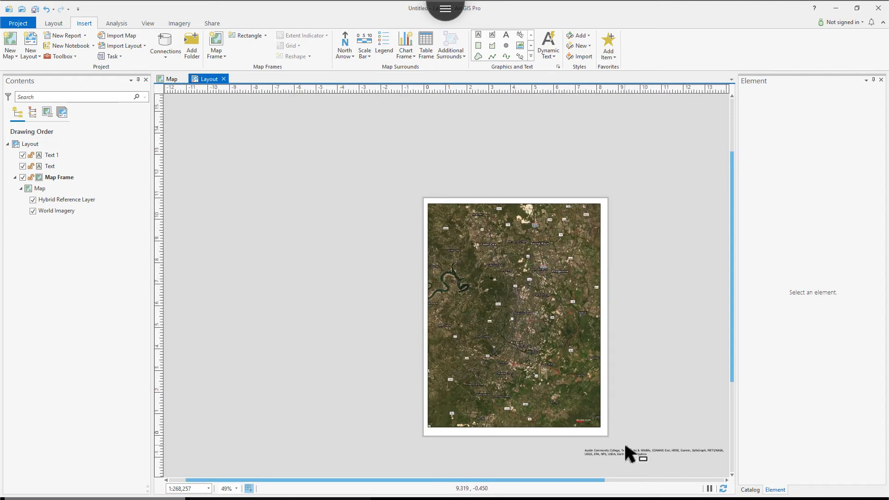
pyautogui.click(629, 452)
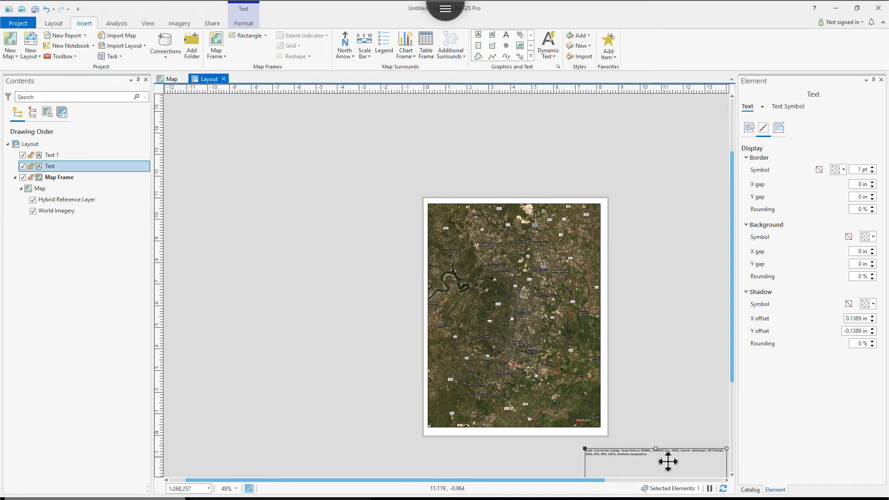
pyautogui.moveTo(620, 455)
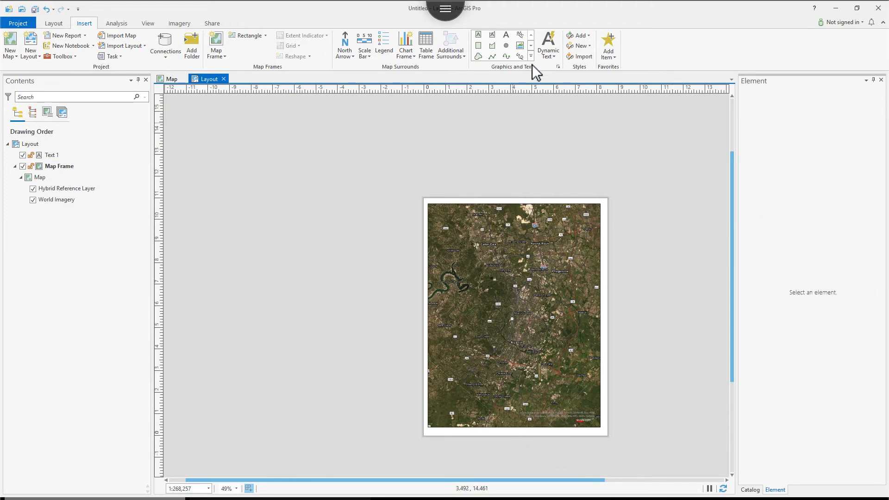
pyautogui.click(549, 43)
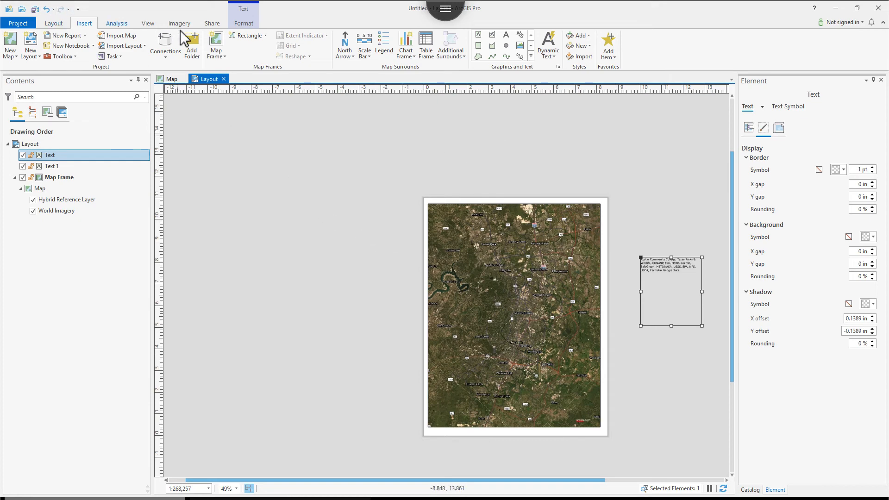
# Start the layout export from the Share ribbon and dismiss the remote-session copy-paste notice.
pyautogui.click(212, 24)
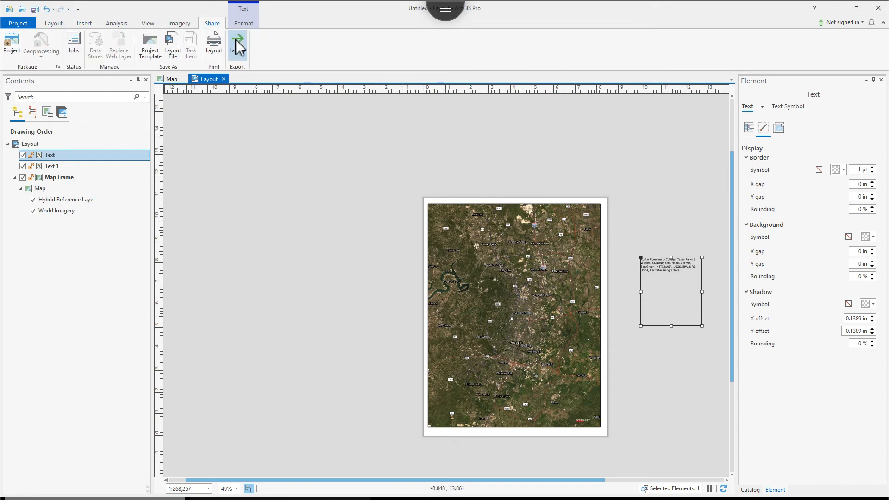
pyautogui.click(237, 42)
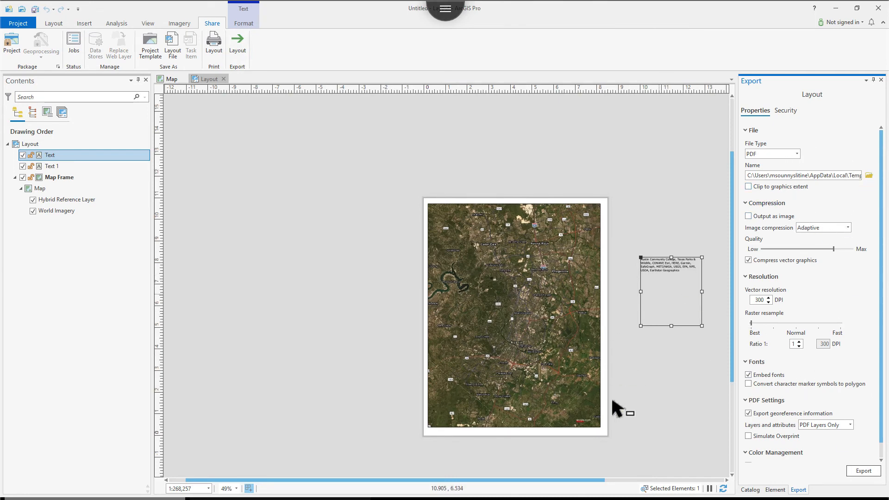
pyautogui.moveTo(541, 418)
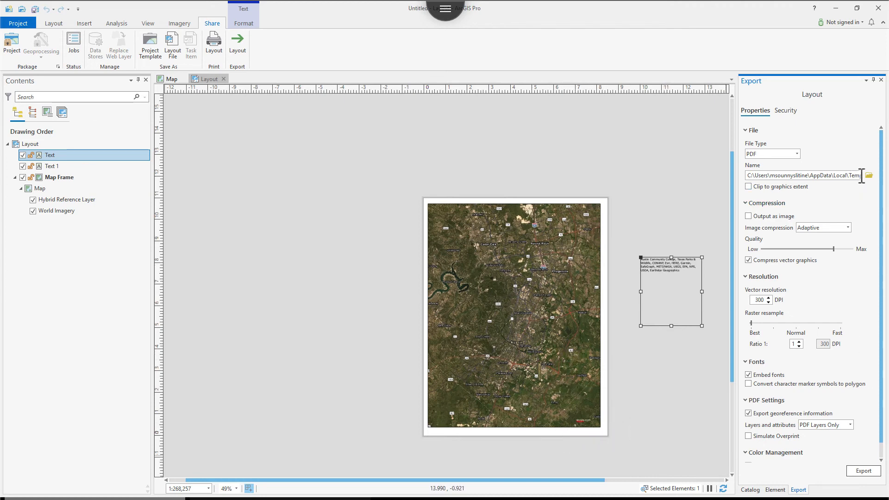
pyautogui.moveTo(869, 175)
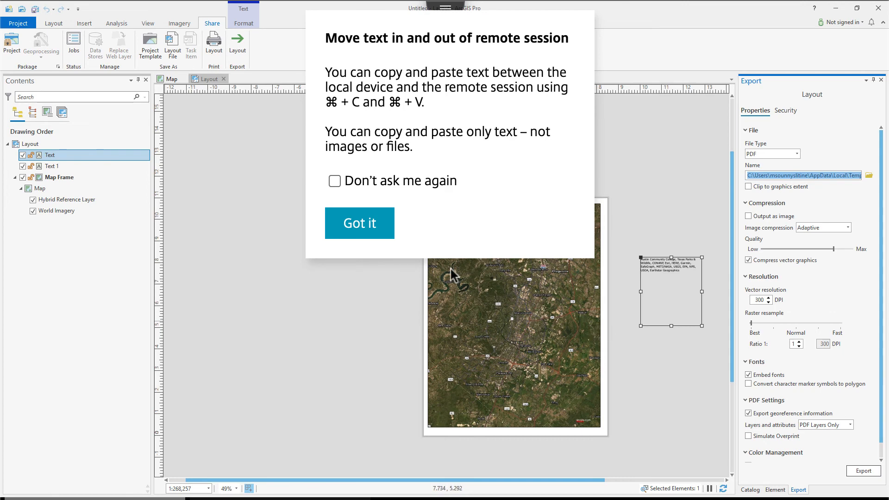
pyautogui.click(360, 223)
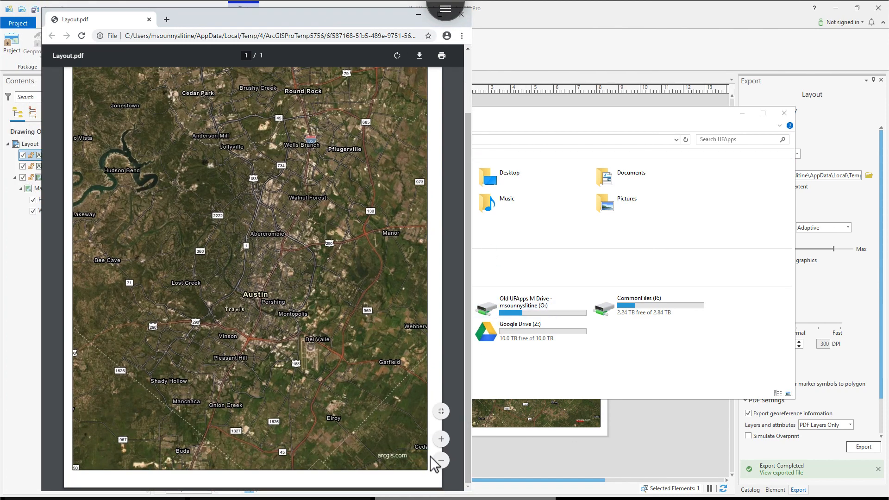
pyautogui.moveTo(483, 396)
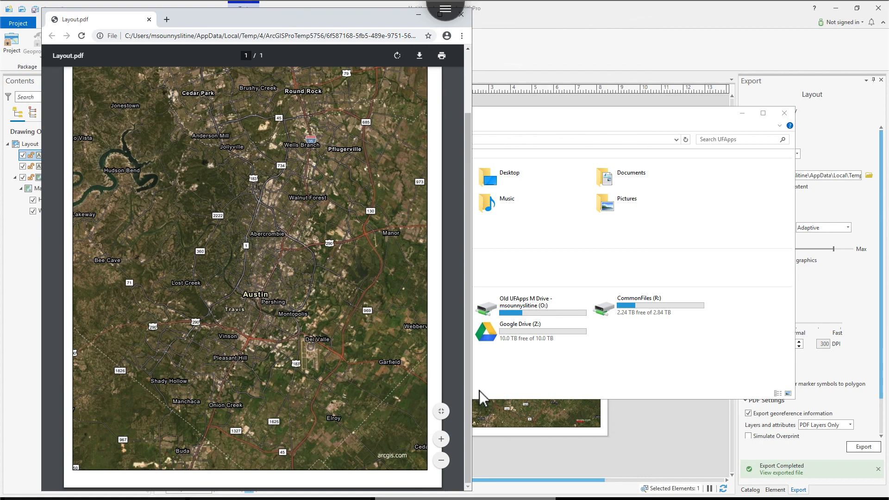
pyautogui.moveTo(578, 23)
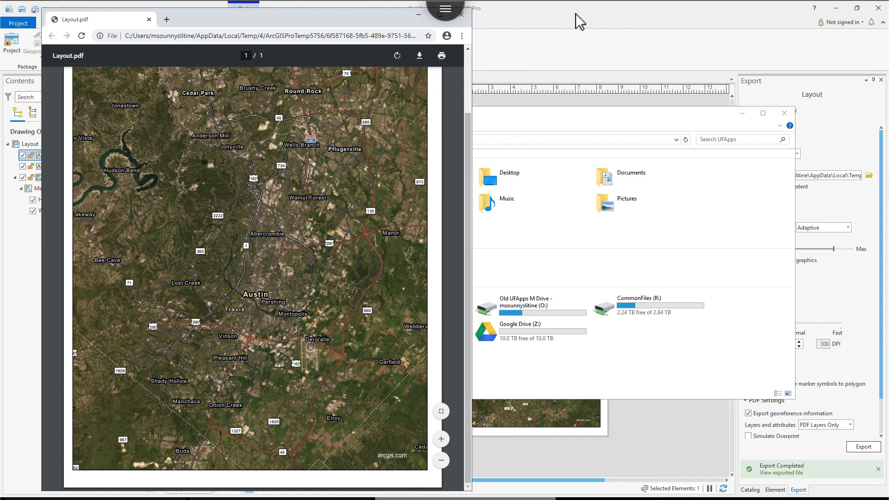